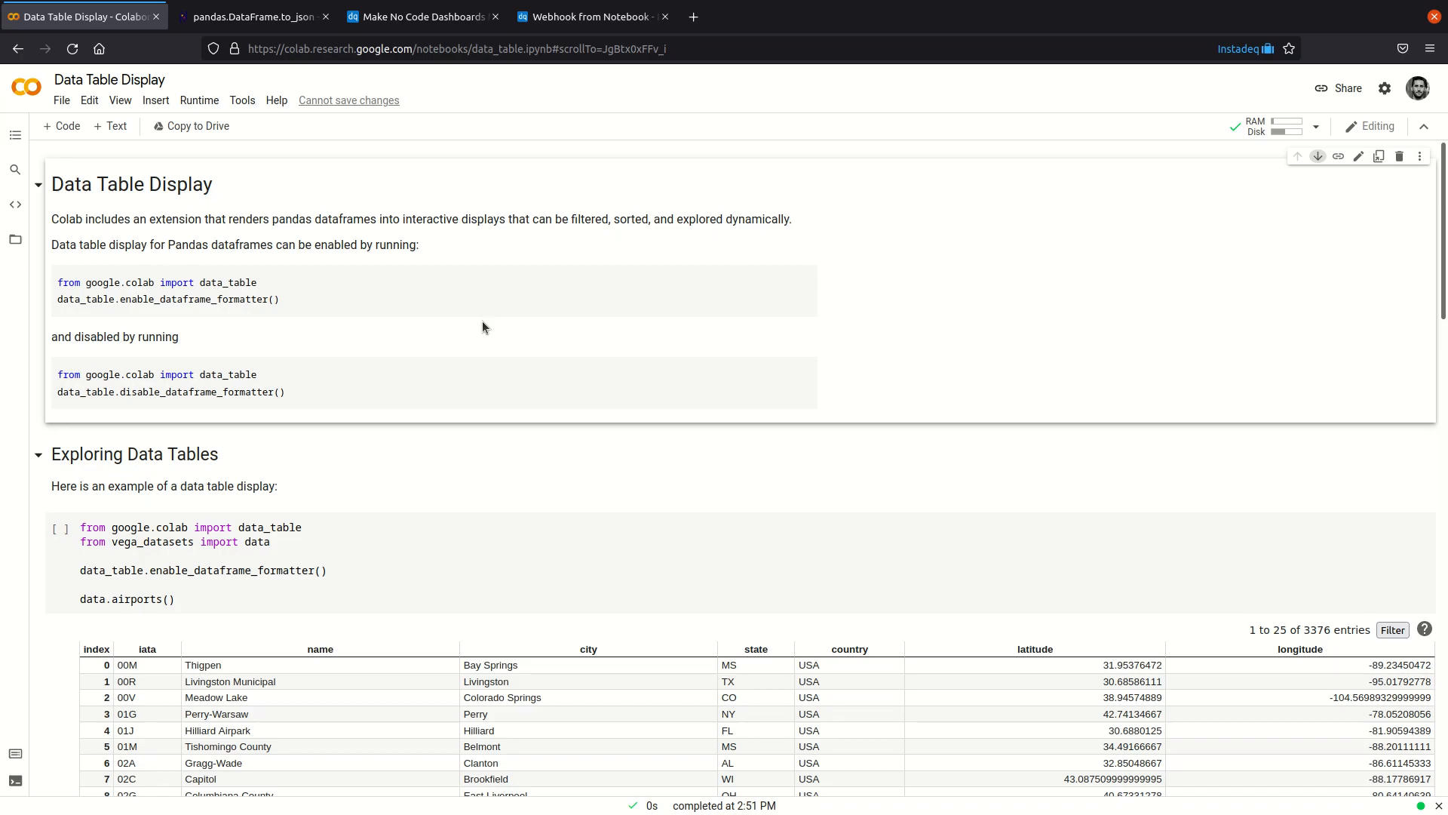
{"action": "mouse_move", "coordinate": [757, 398]}
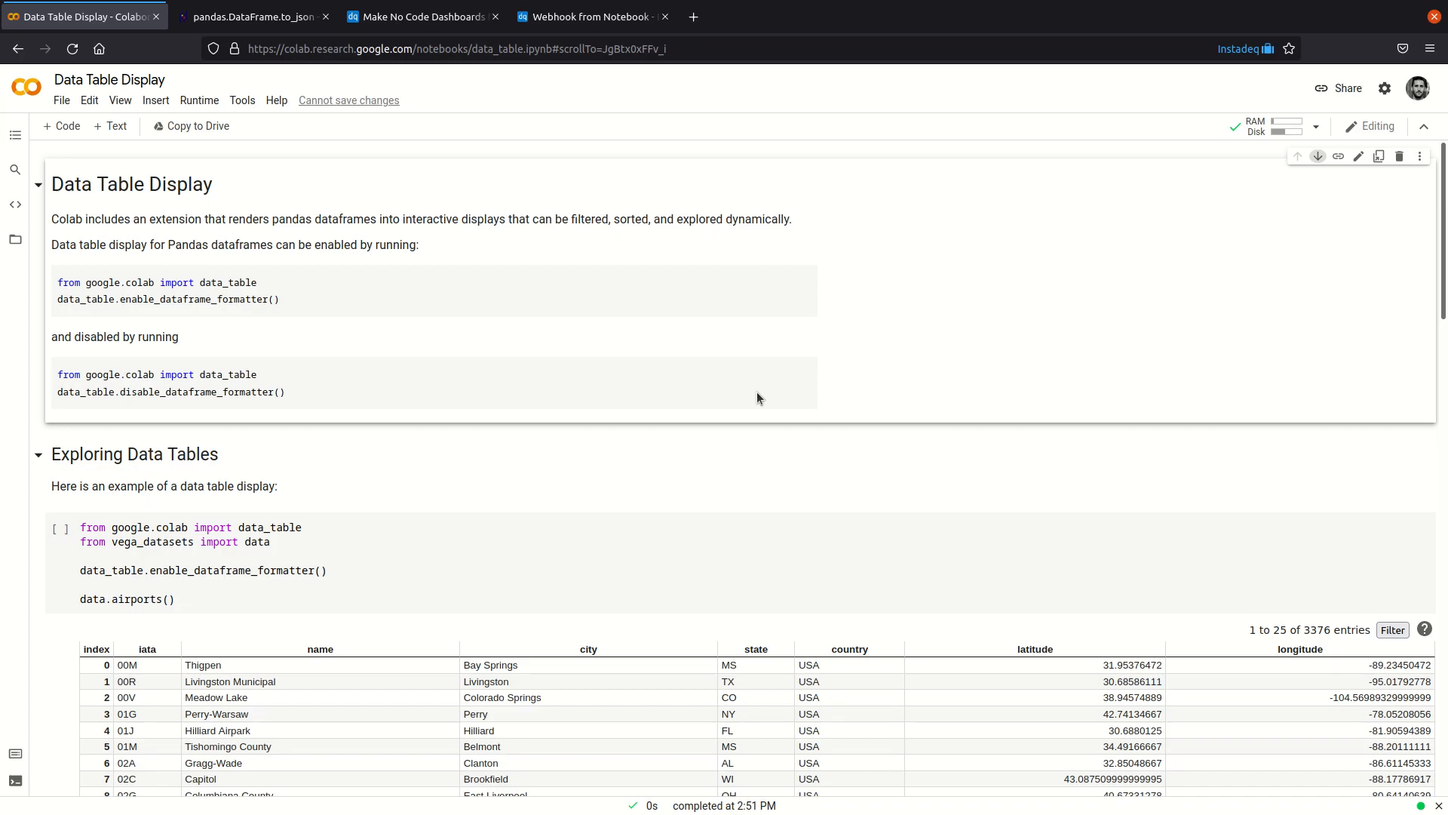
{"action": "mouse_move", "coordinate": [678, 346]}
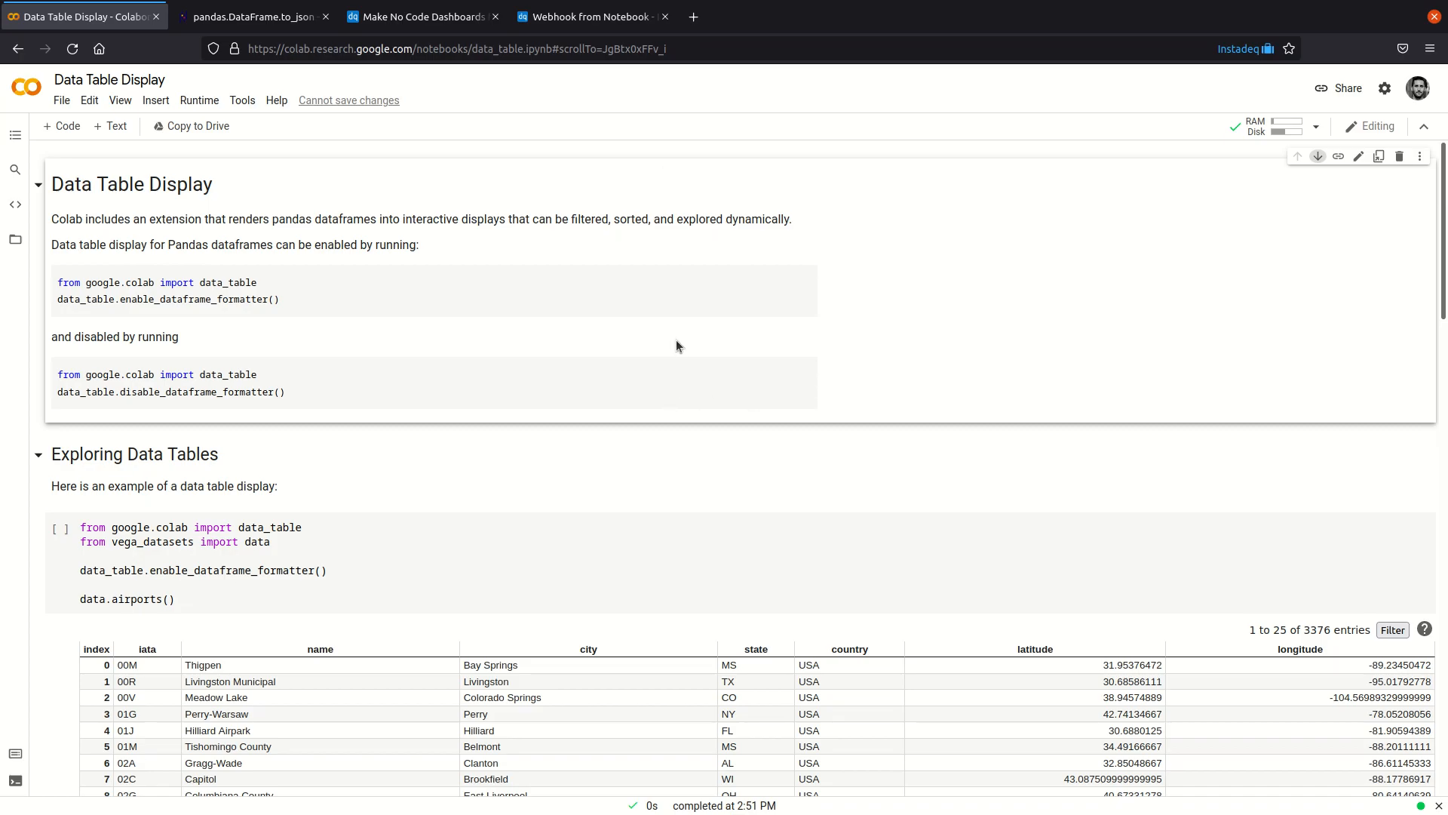
{"action": "mouse_move", "coordinate": [436, 353]}
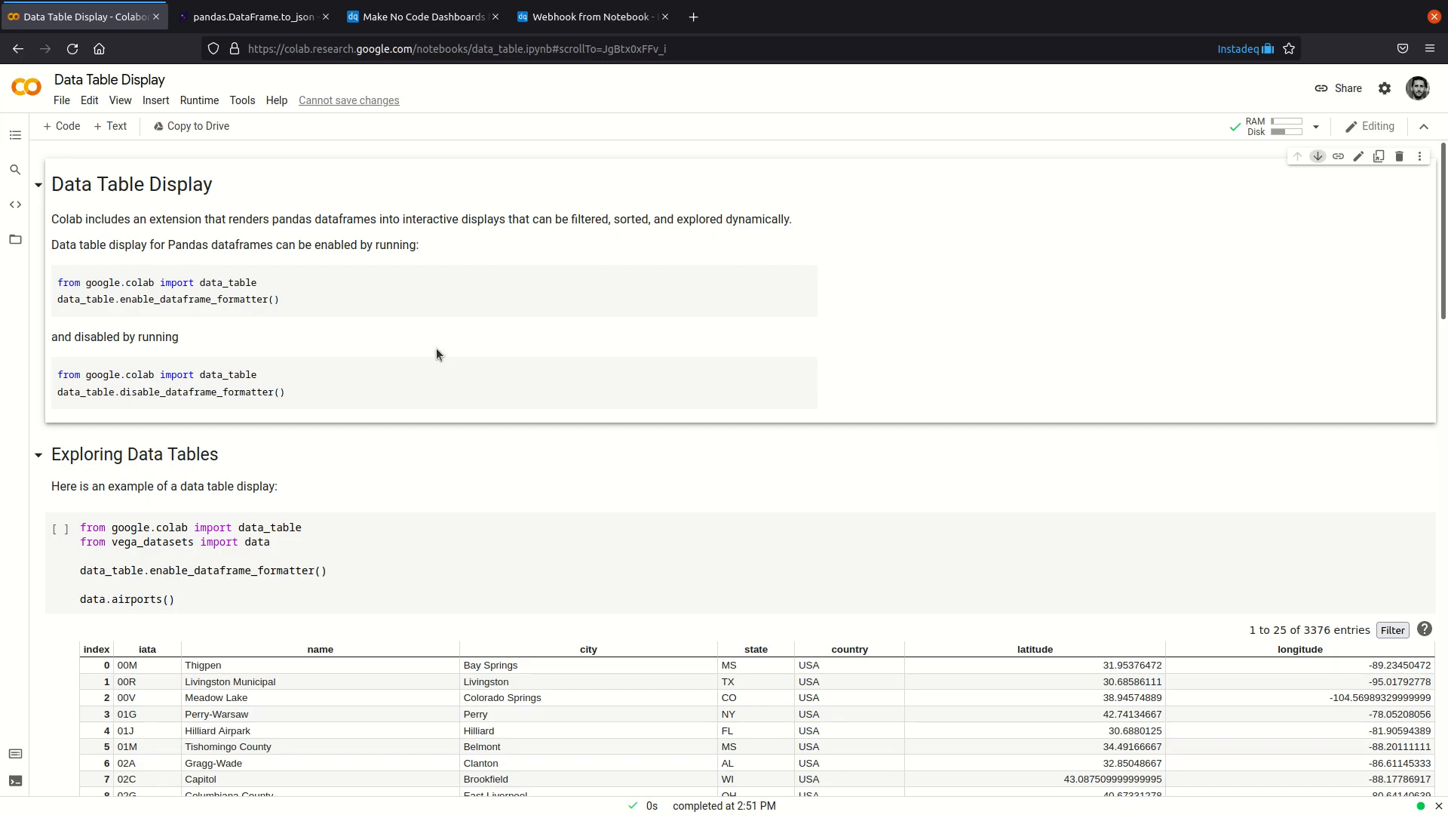
{"action": "mouse_move", "coordinate": [1143, 297]}
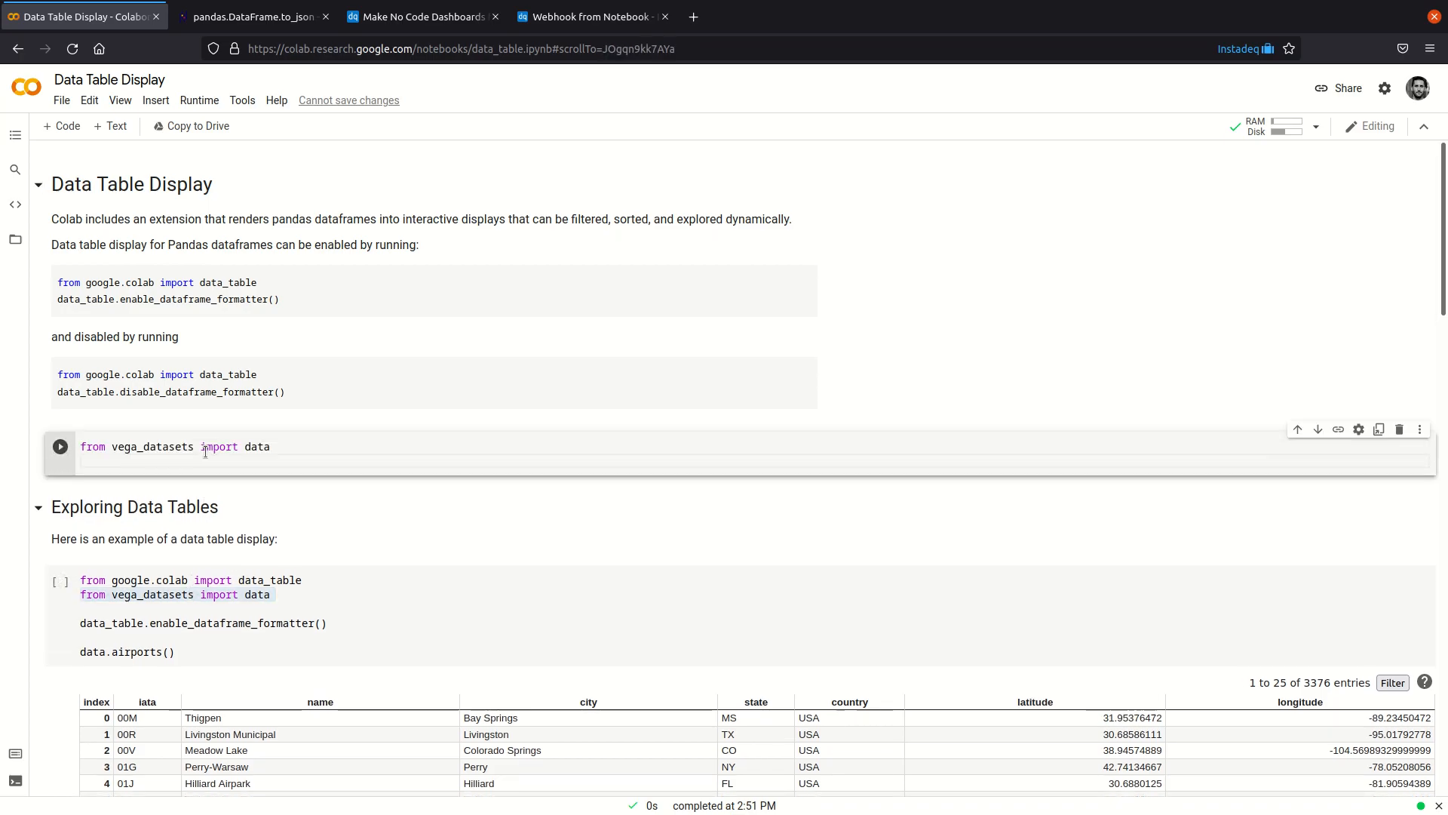
Step: Run a cell with data.airports() to show the 3376-row, 7-column airports table
{"action": "scroll", "scroll_direction": "down", "scroll_amount": 3}
{"action": "type", "text": "data.airports()"}
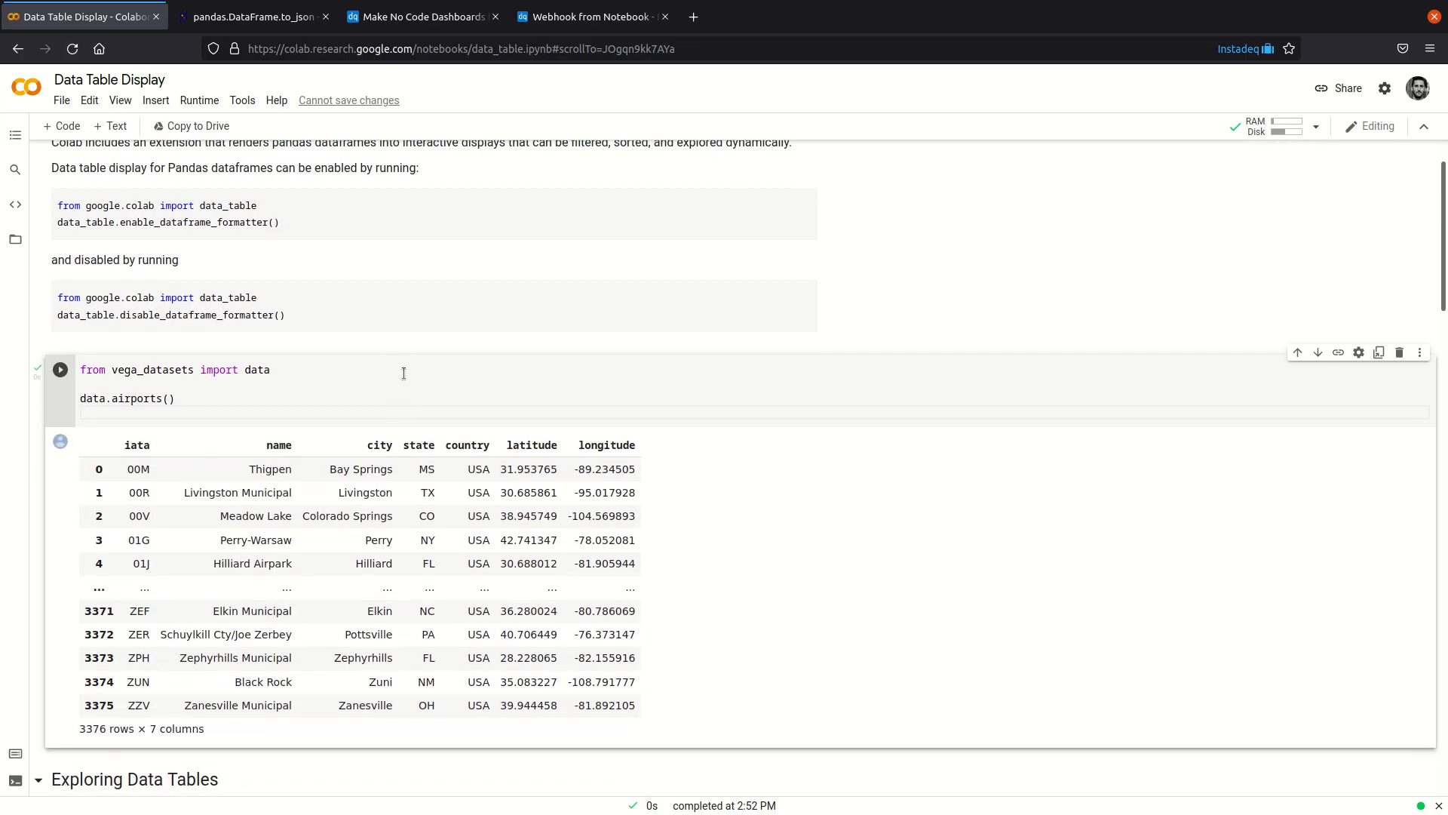
{"action": "left_click", "coordinate": [256, 17]}
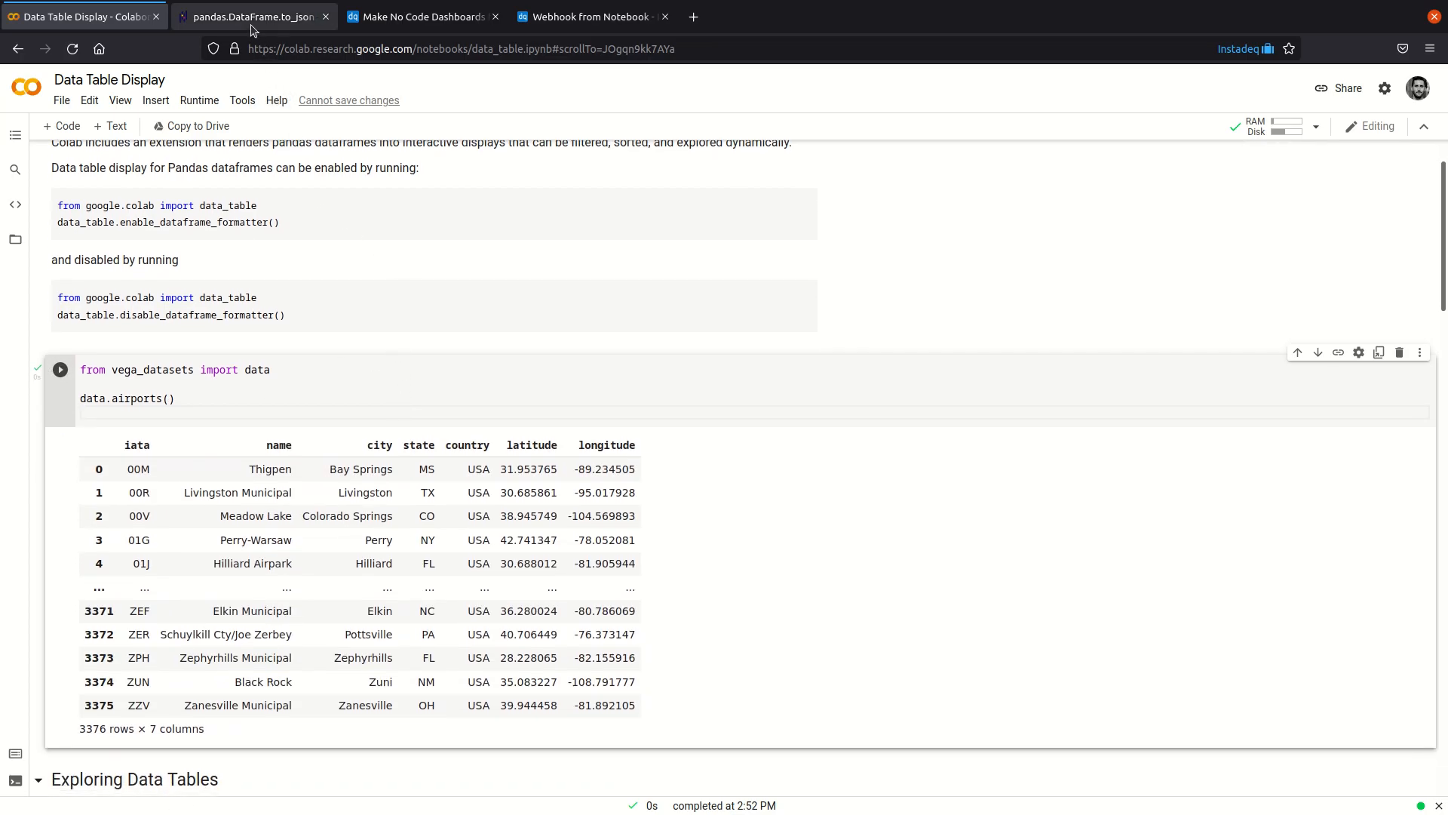
Step: Find the guide's Pandas example and select its to_json(orient="records").encode('utf-8') line
{"action": "left_click", "coordinate": [250, 16]}
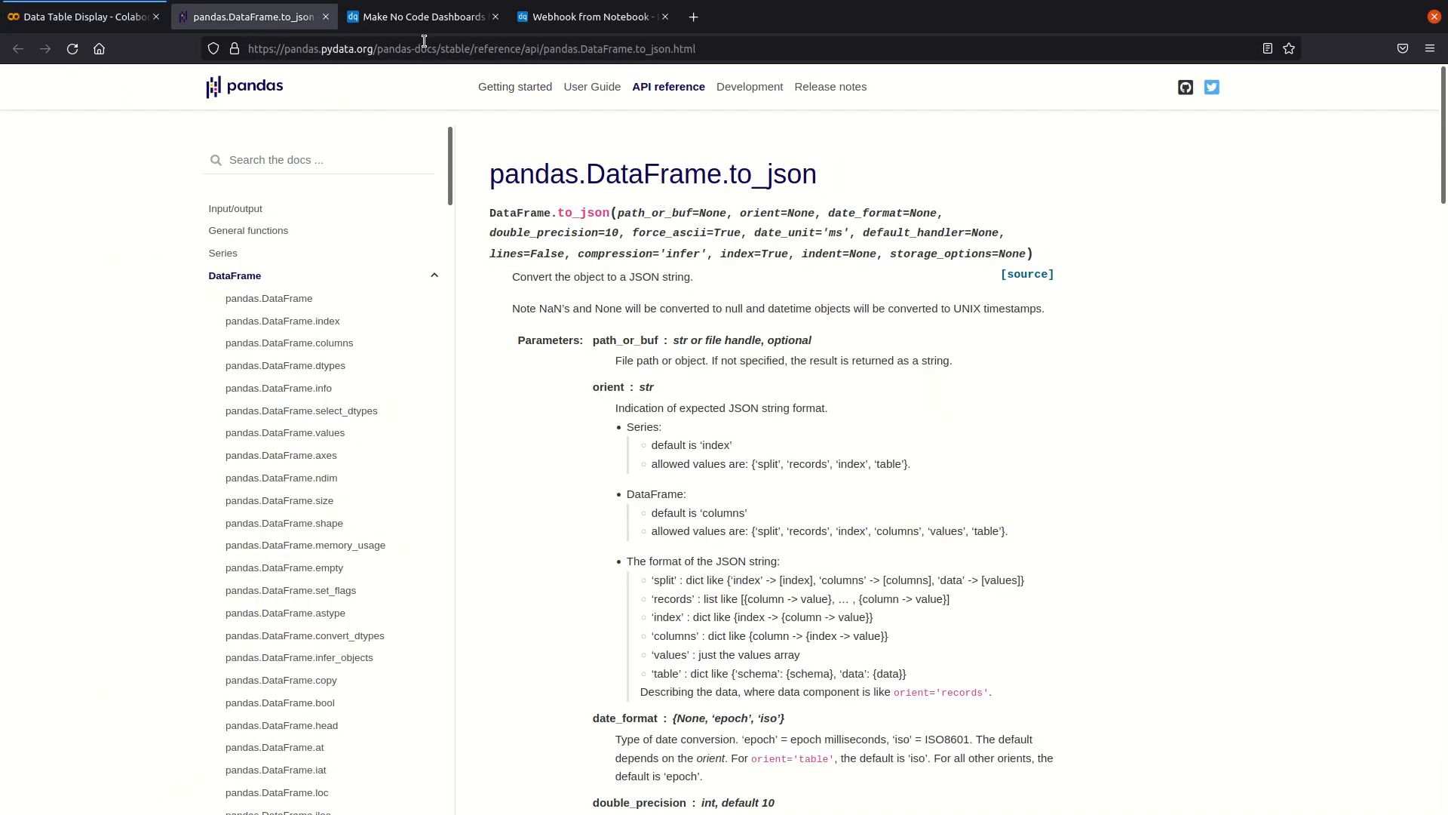
{"action": "left_click", "coordinate": [422, 16]}
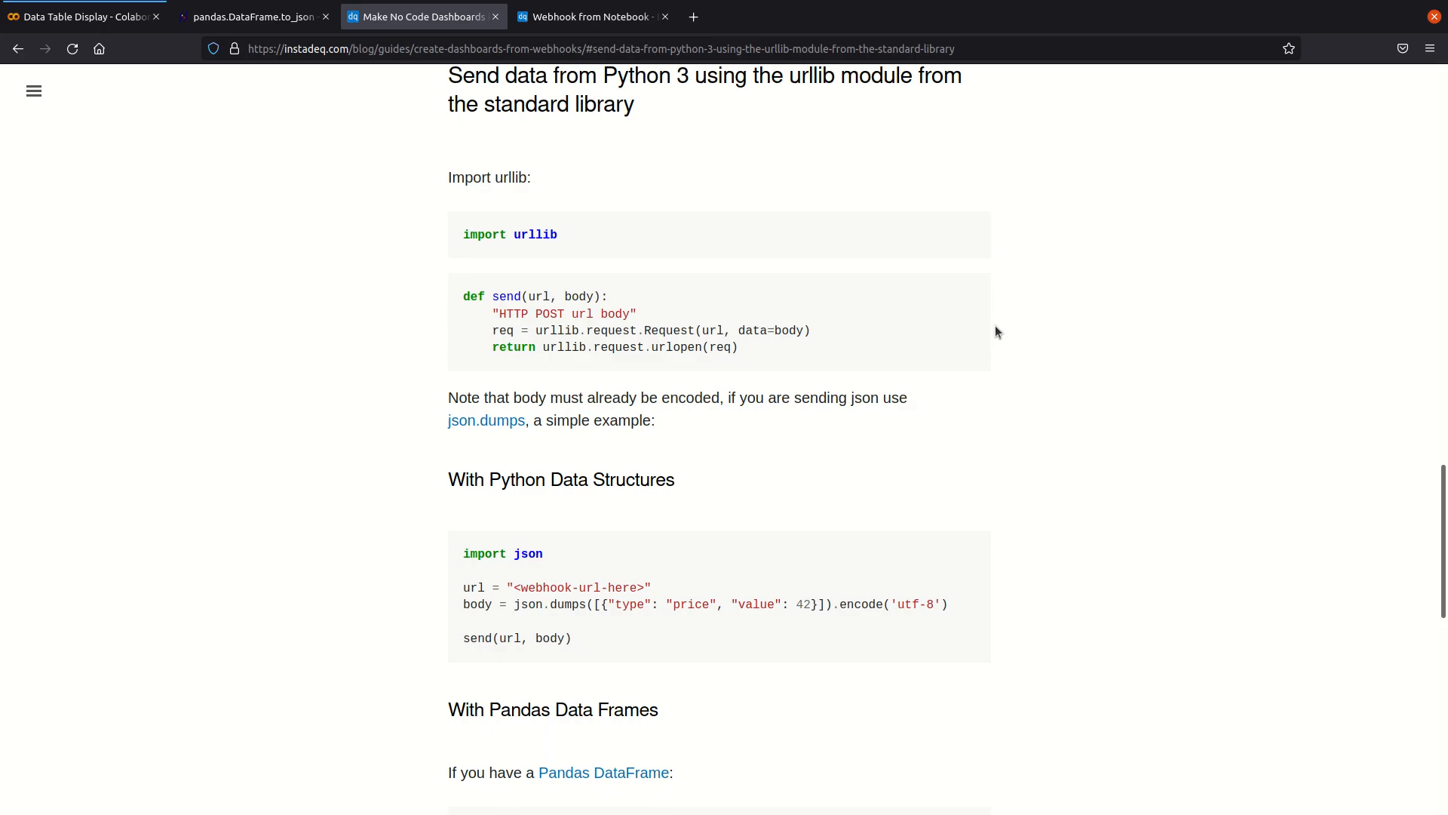
{"action": "scroll", "scroll_direction": "down", "scroll_amount": 3}
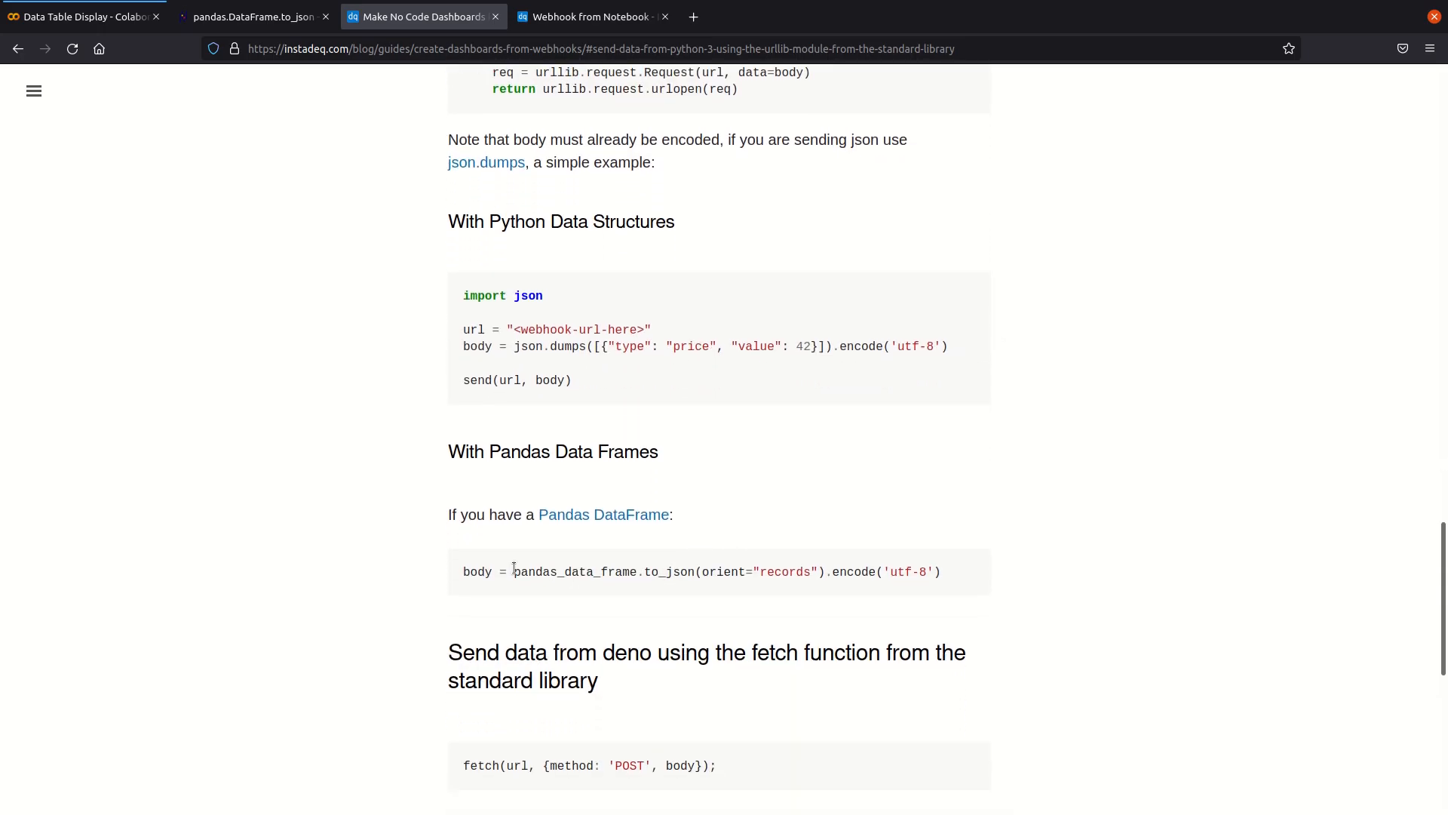
{"action": "left_click_drag", "start_coordinate": [514, 571], "coordinate": [820, 571]}
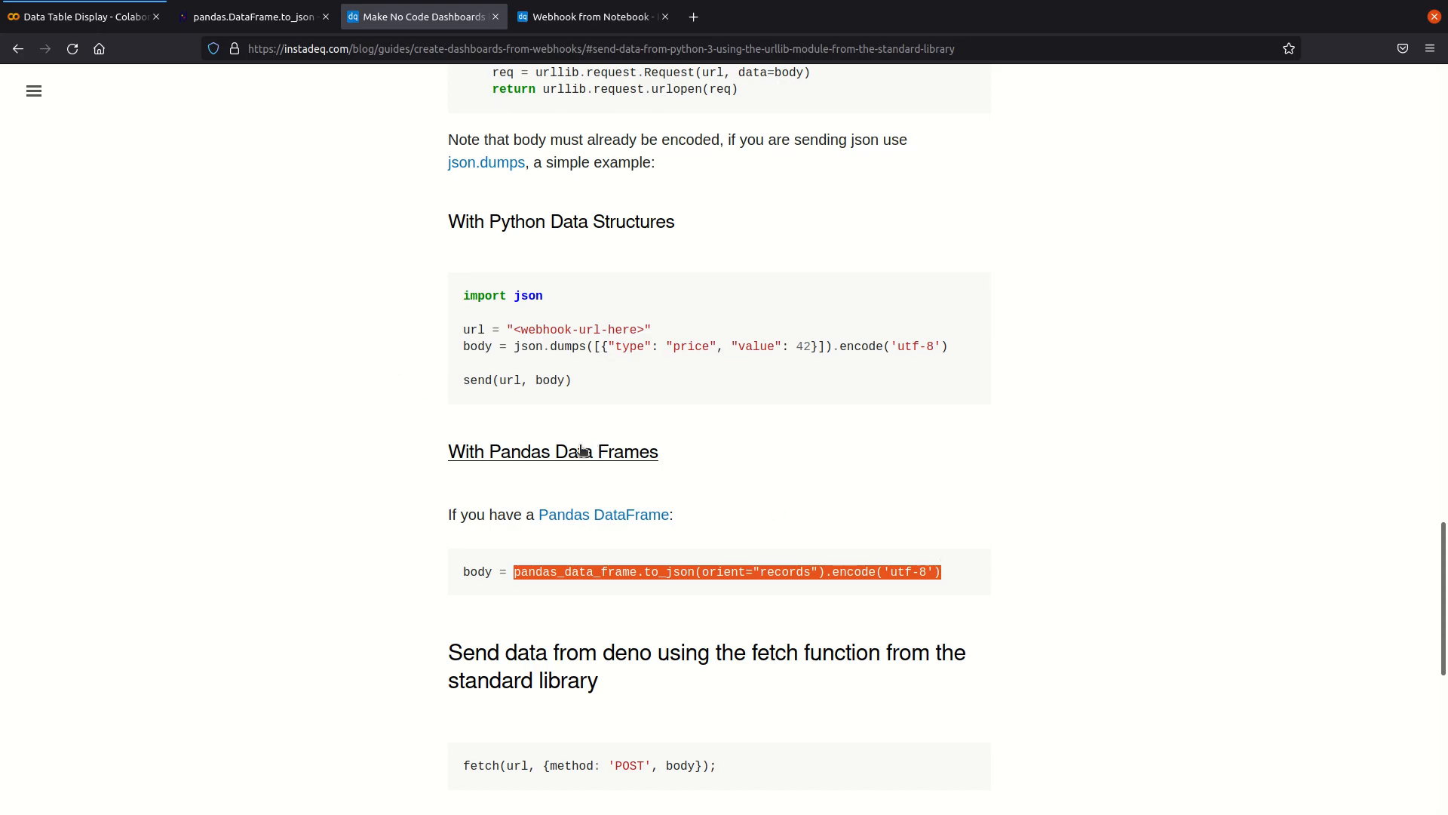
Step: Add data.airports().to_json(orient="records").encode('utf-8') to the Colab cell
{"action": "left_click", "coordinate": [83, 17]}
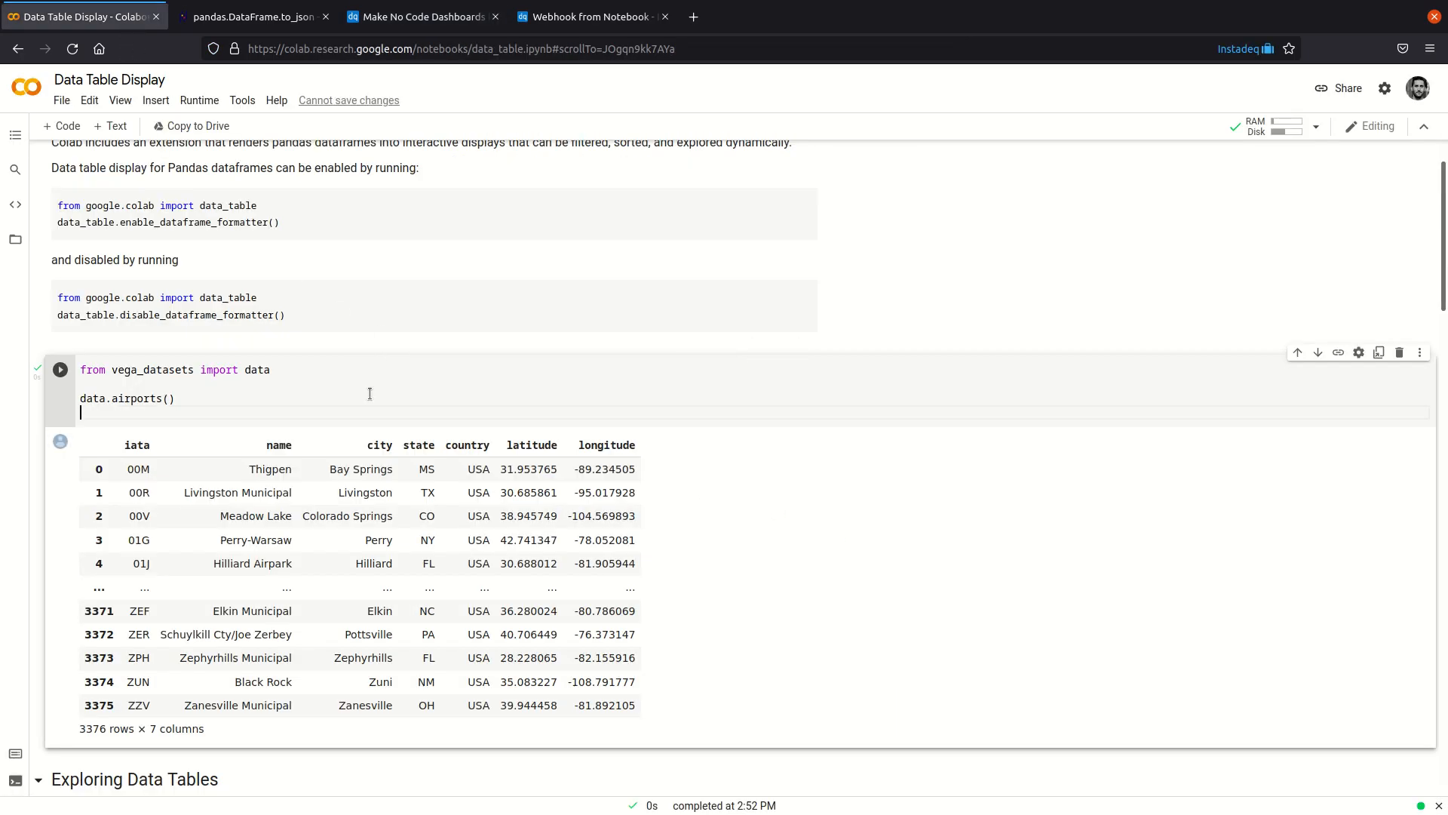
{"action": "type", "text": "pandas_data_frame.to_json(orient=\"records\").encode('utf-8')"}
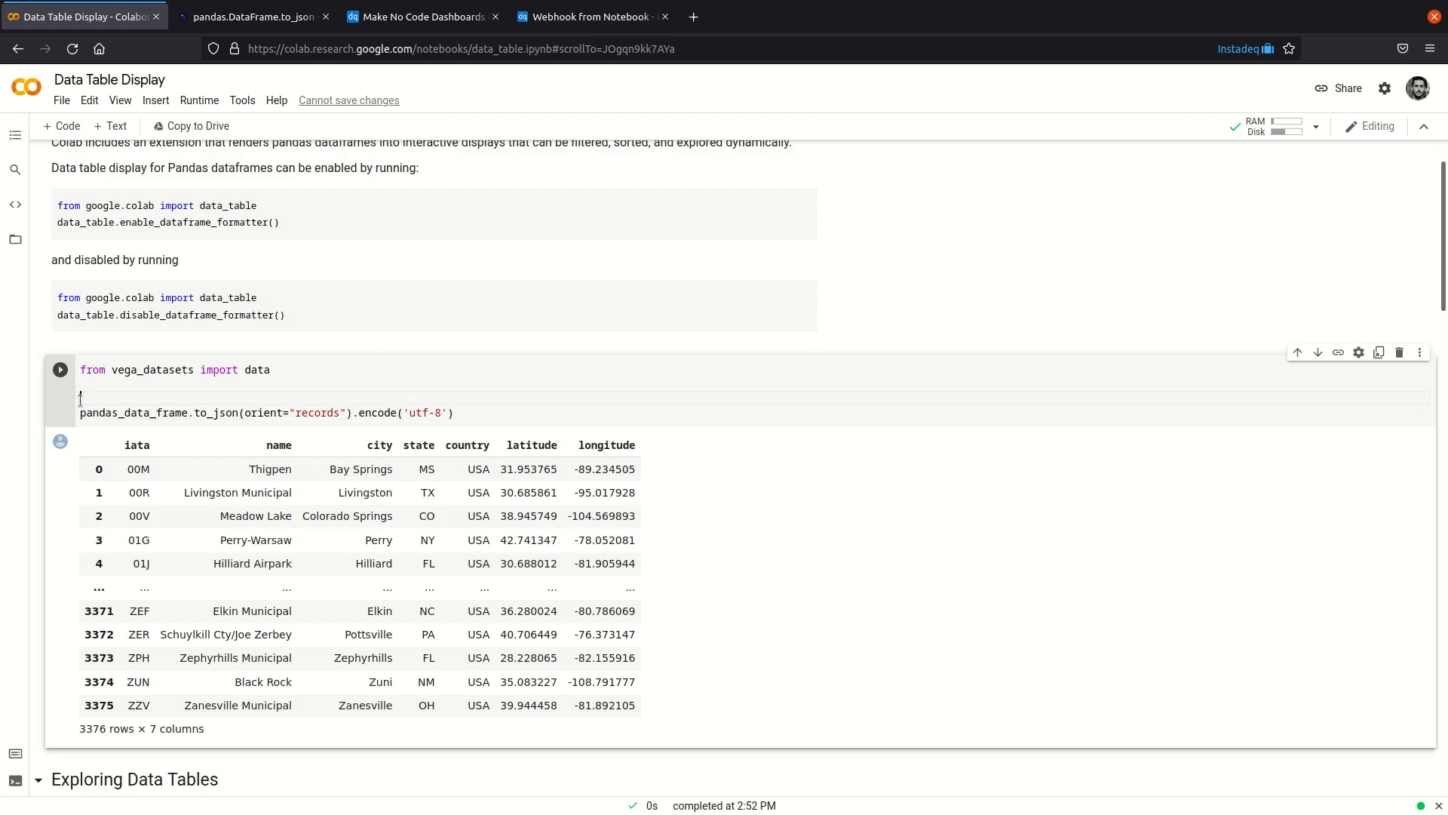
{"action": "double_click", "coordinate": [134, 412]}
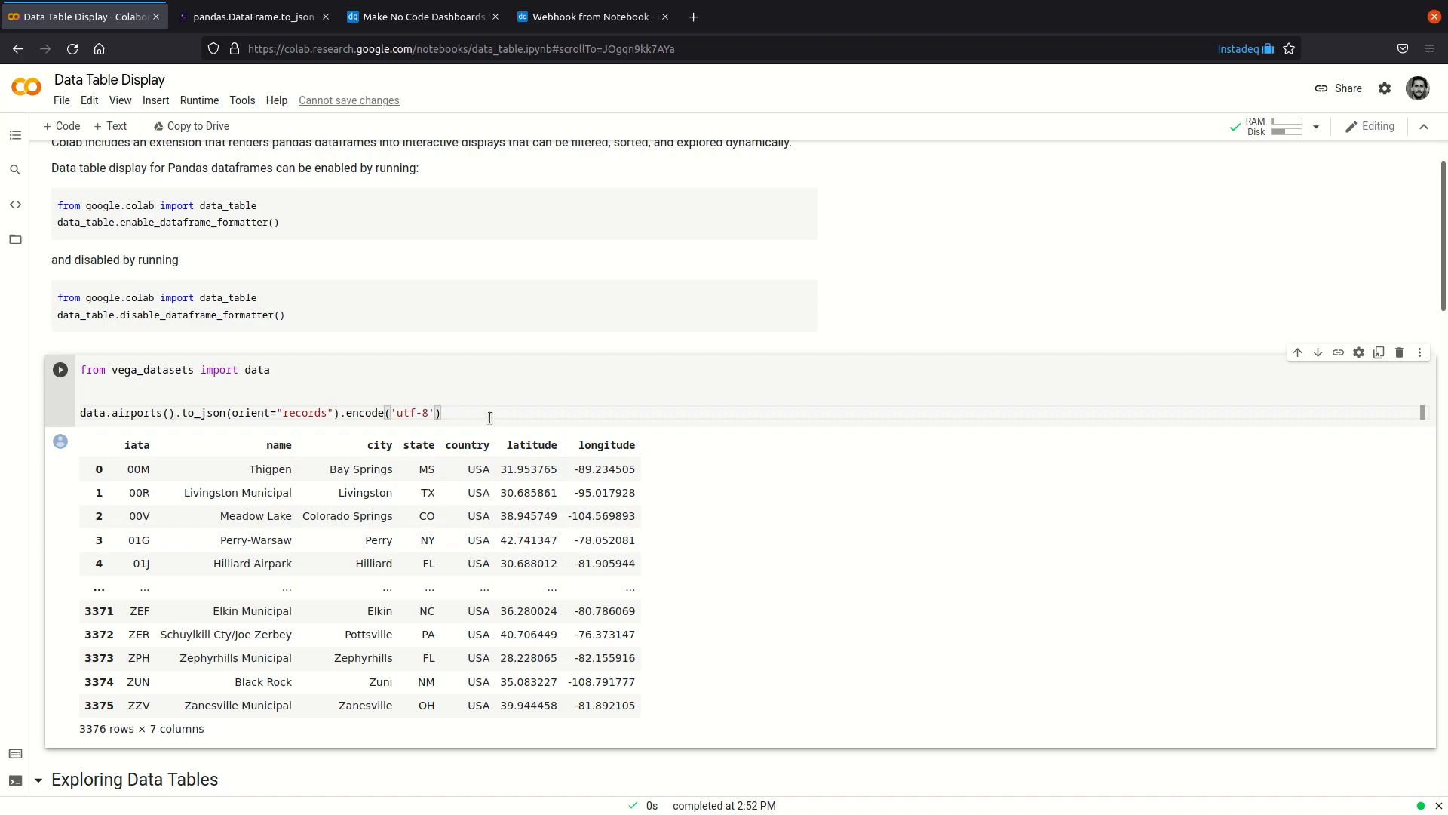
{"action": "left_click", "coordinate": [59, 370]}
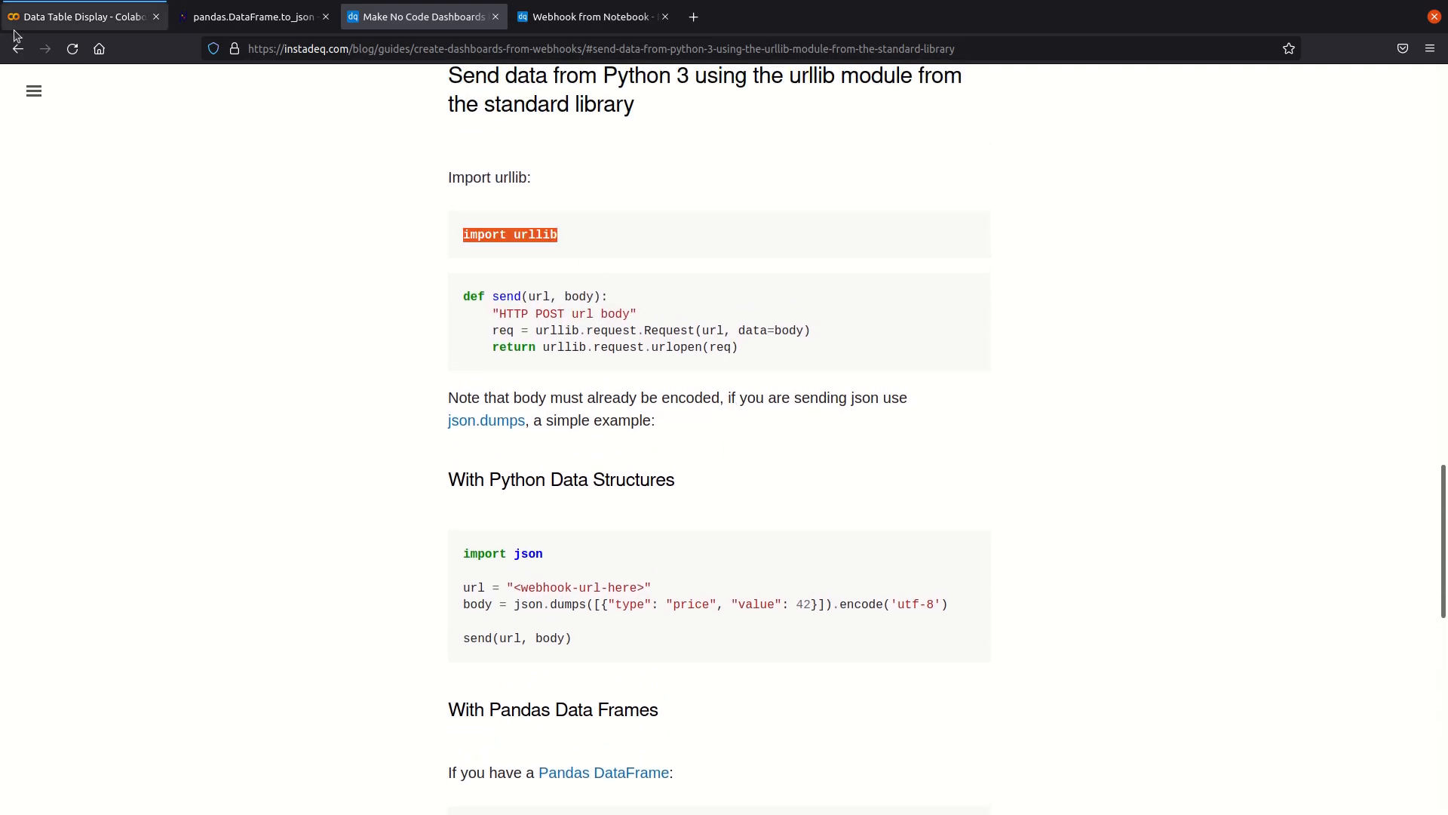
Step: Assign the encoded JSON to body and add import urllib to the cell
{"action": "left_click", "coordinate": [83, 17]}
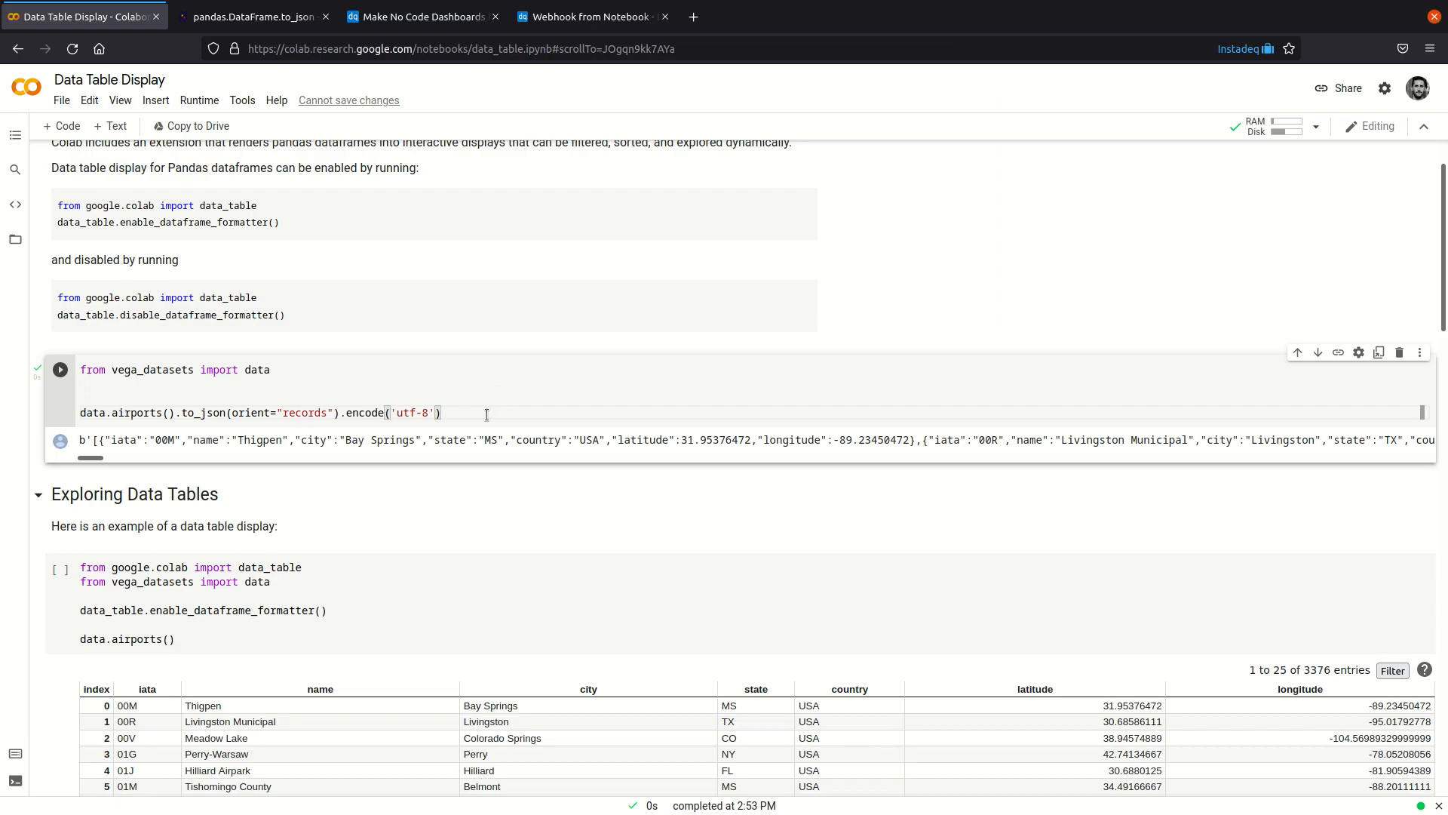
{"action": "left_click", "coordinate": [59, 369]}
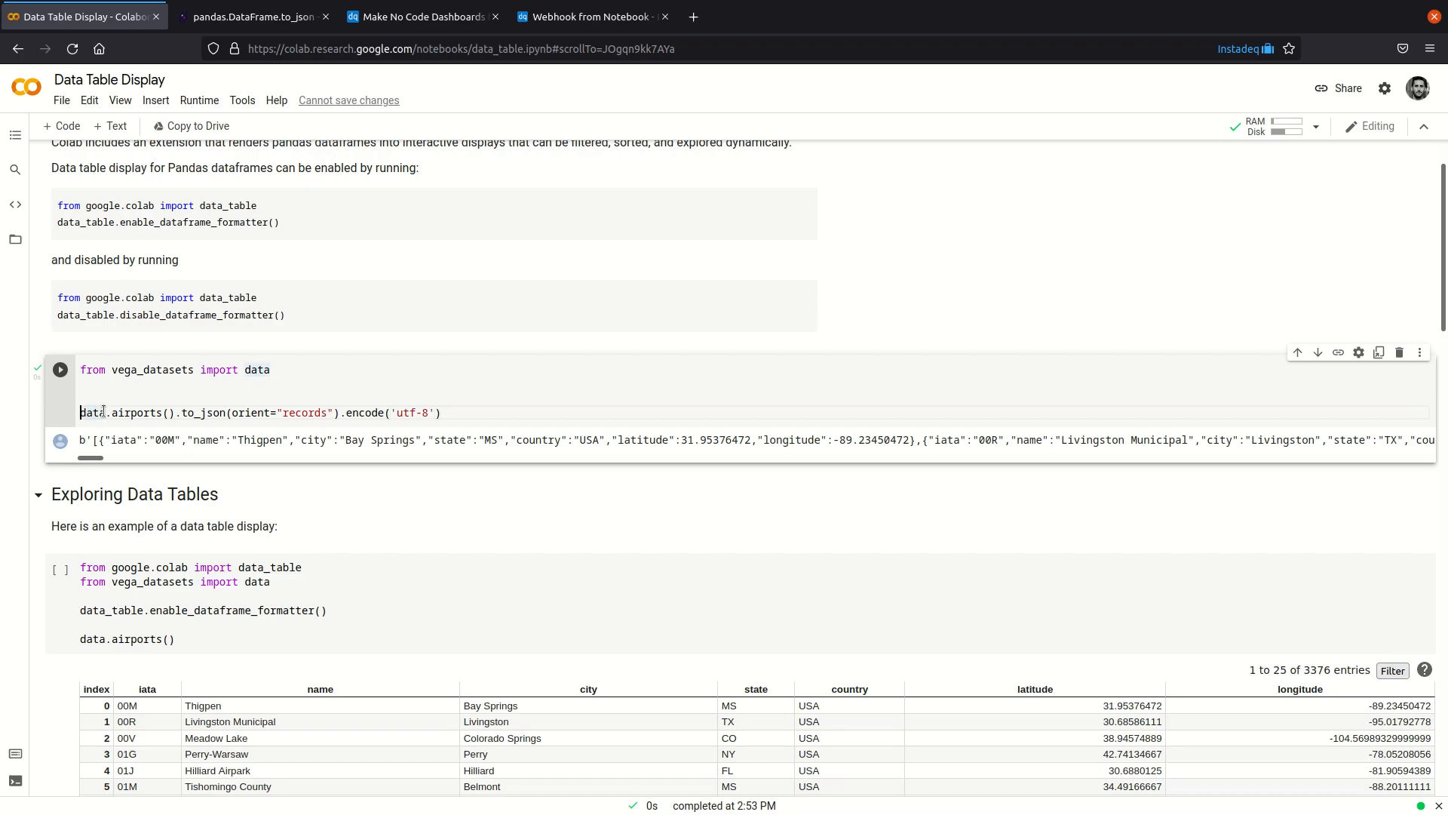
{"action": "type", "text": "body ="}
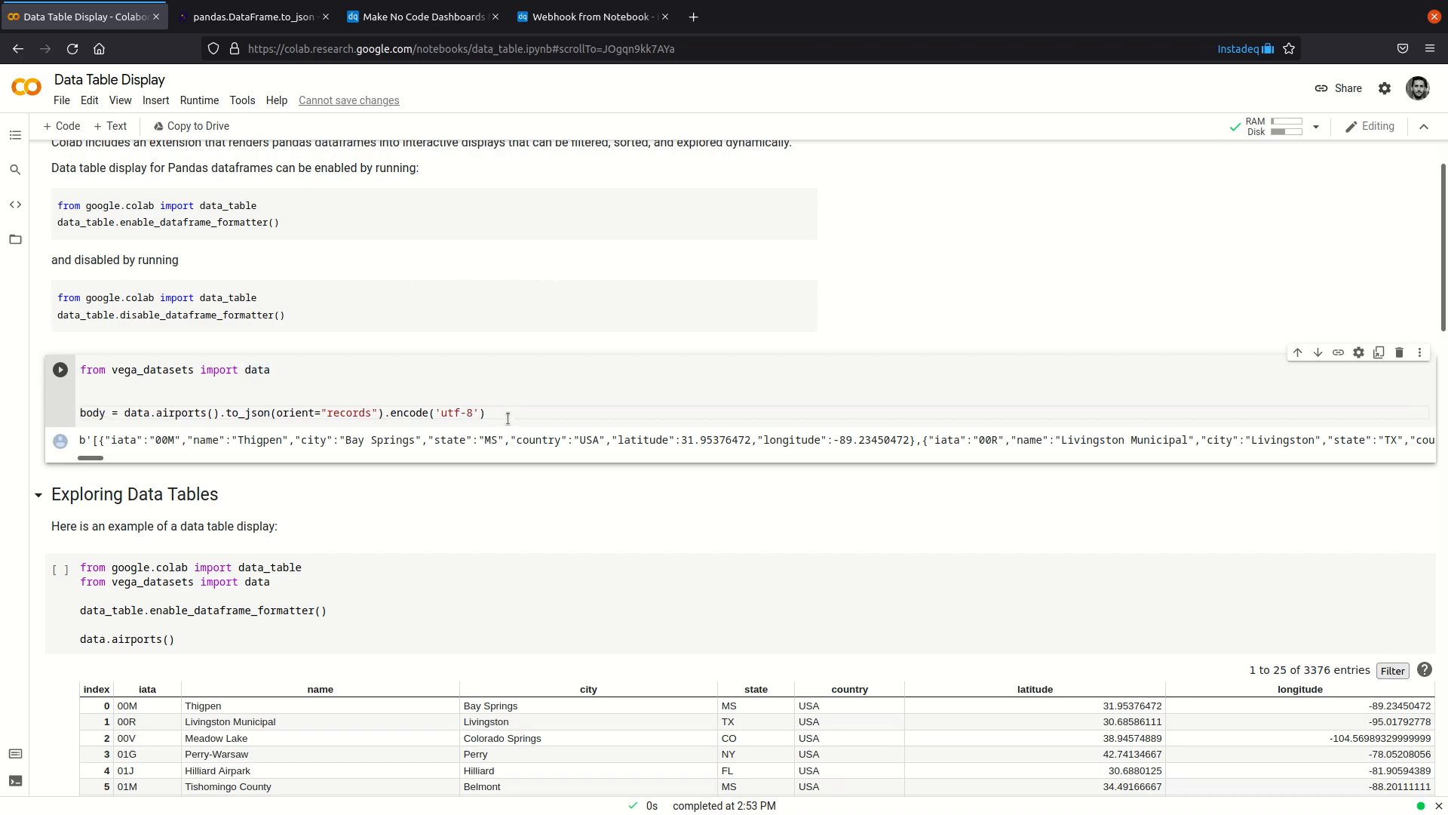
{"action": "type", "text": "import urllib"}
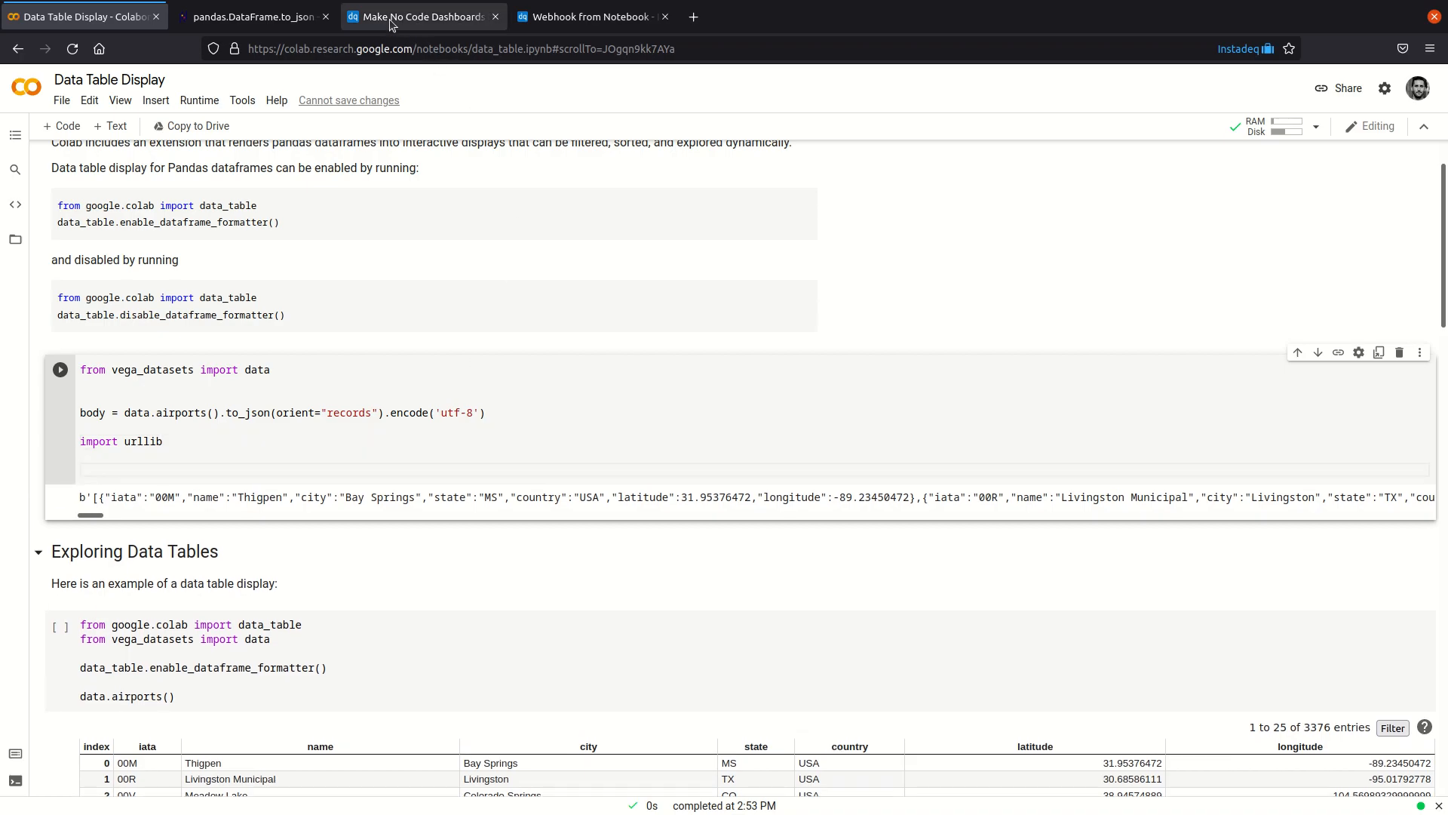
Step: Paste the guide's send function, then add url = "" and send(url, body)
{"action": "left_click", "coordinate": [423, 17]}
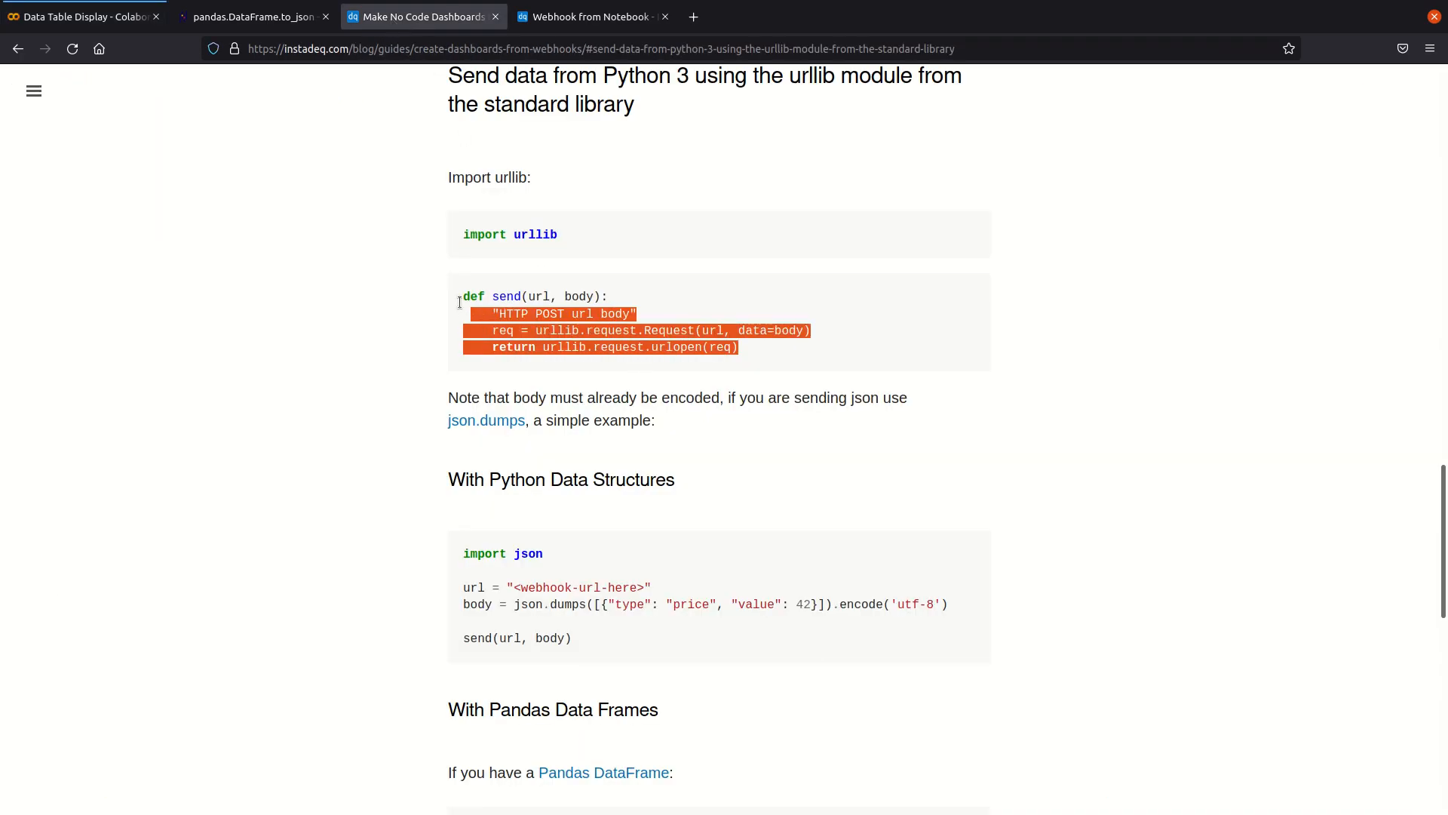
{"action": "left_click", "coordinate": [83, 17]}
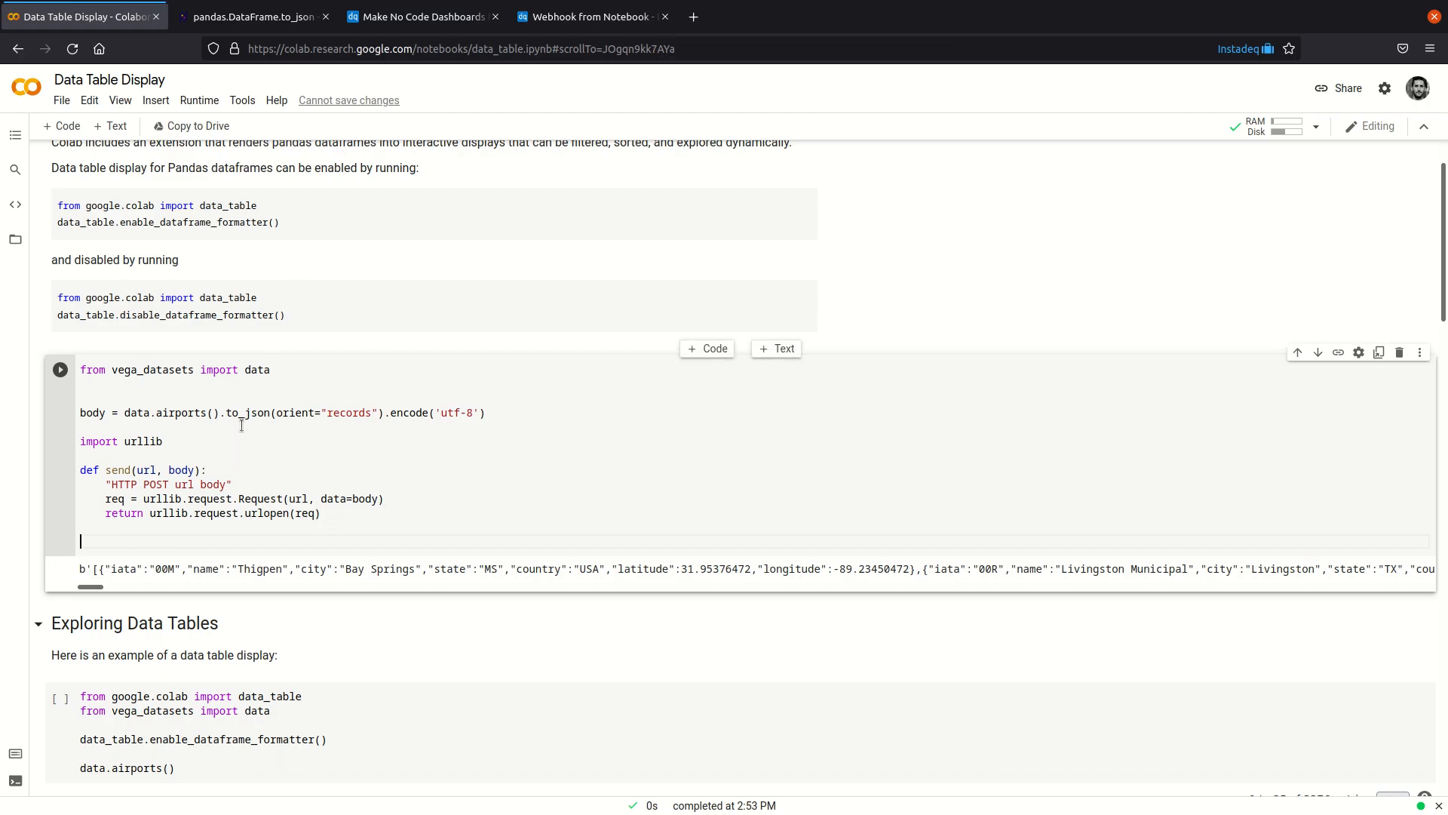
{"action": "type", "text": "url = \""}
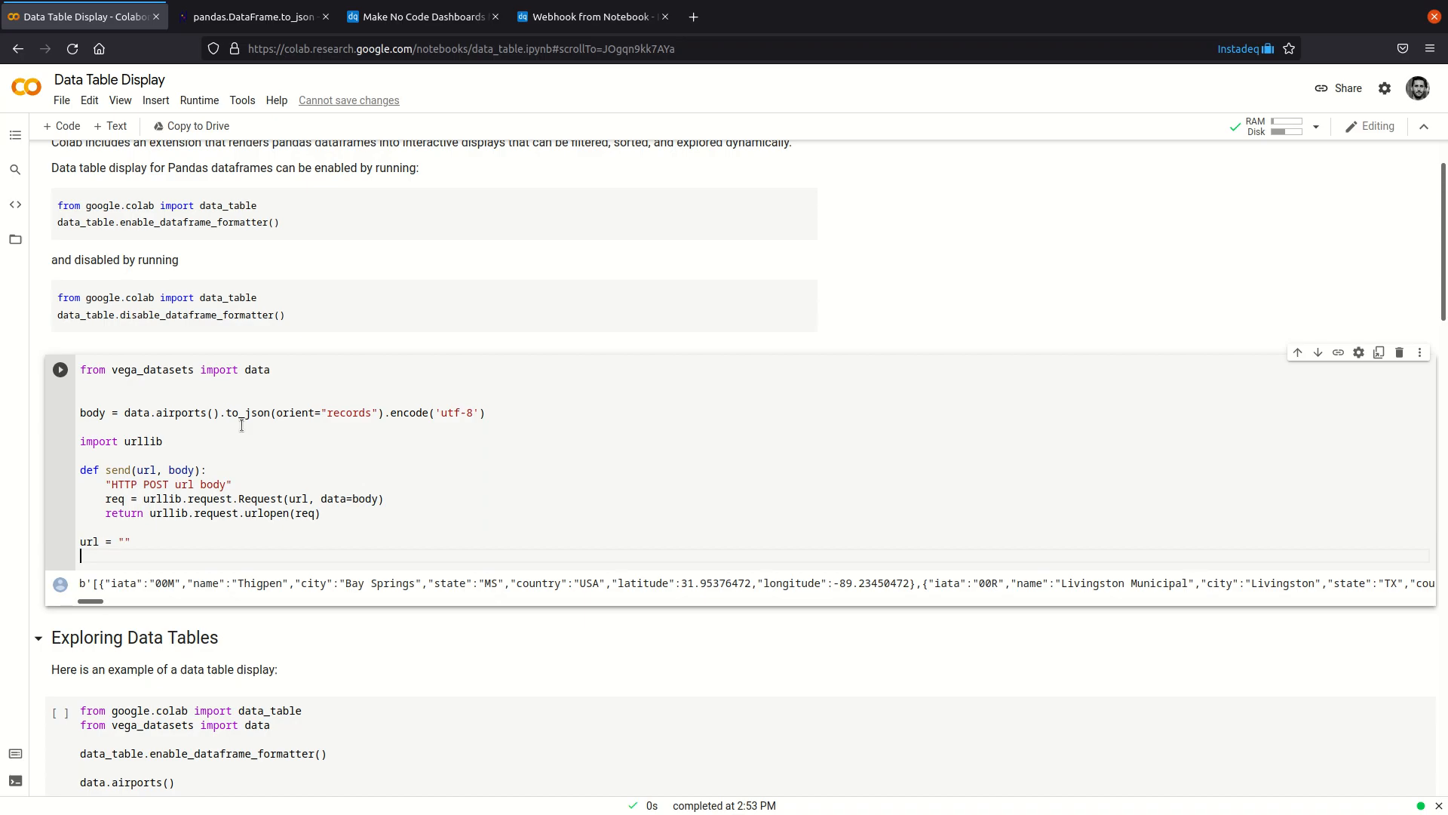
{"action": "type", "text": "send()"}
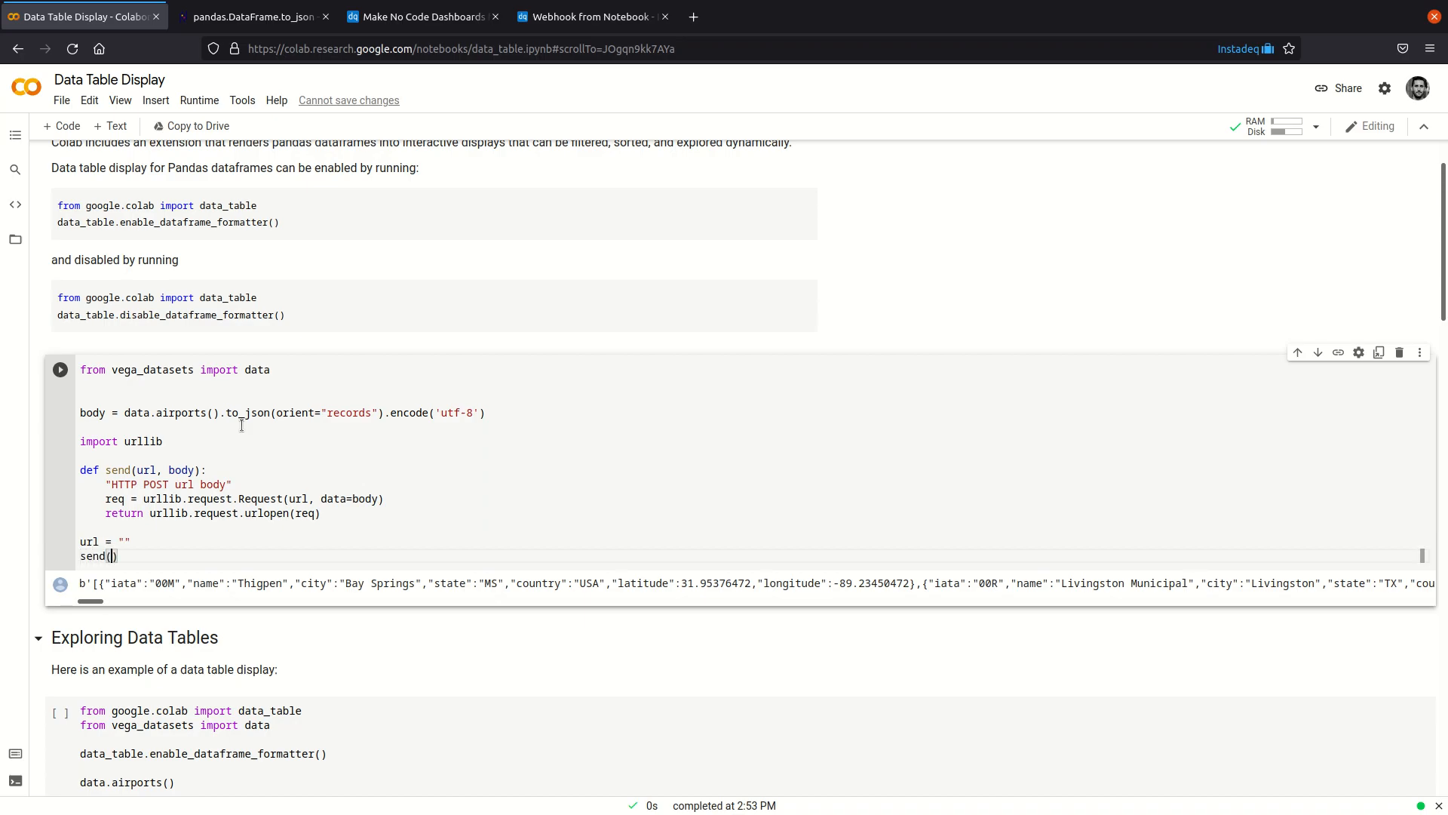
{"action": "type", "text": "udl, body"}
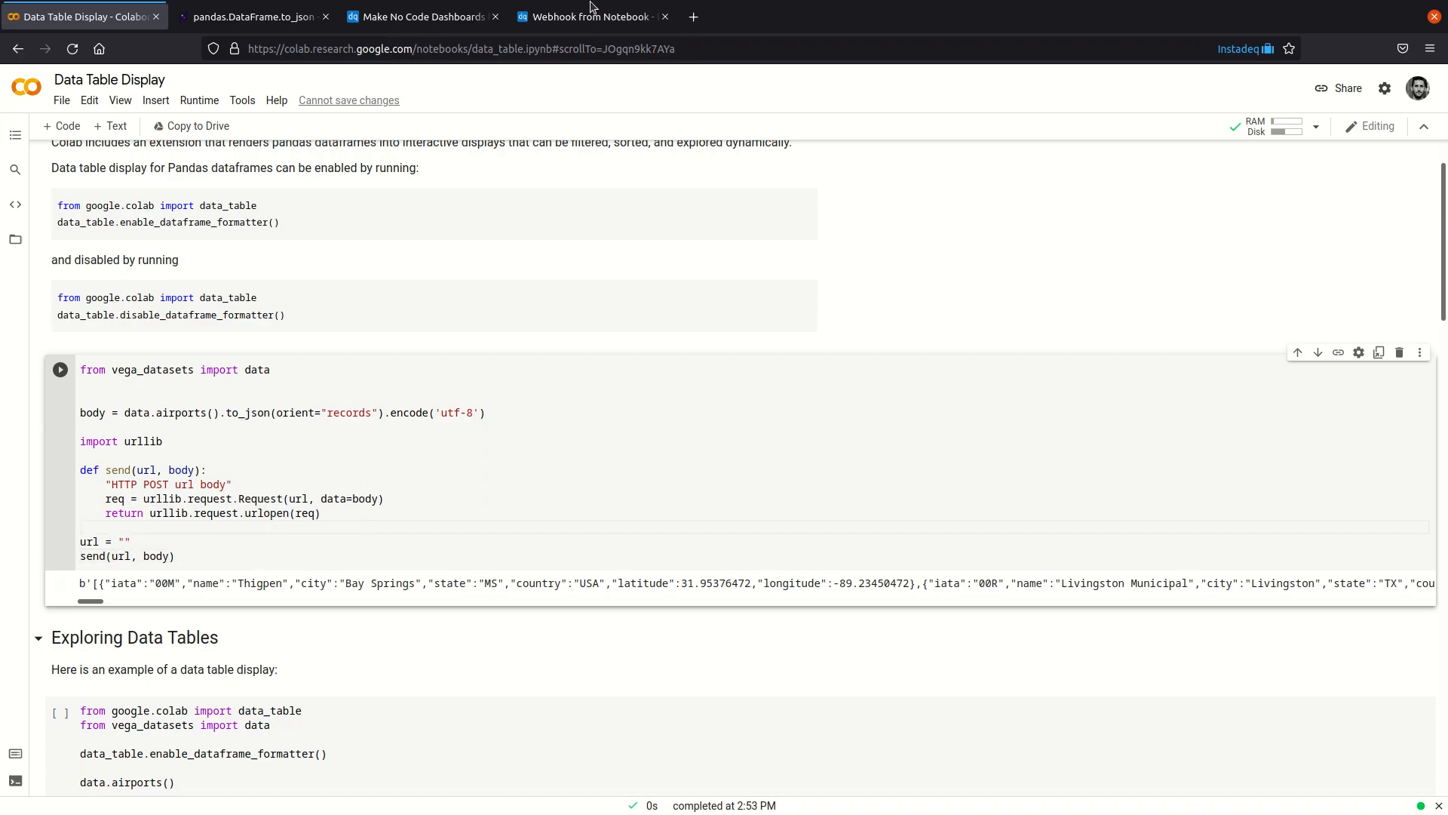
Step: Create an InstaDeq webhook targeting channel airports-data and copy its hook URL
{"action": "left_click", "coordinate": [589, 16]}
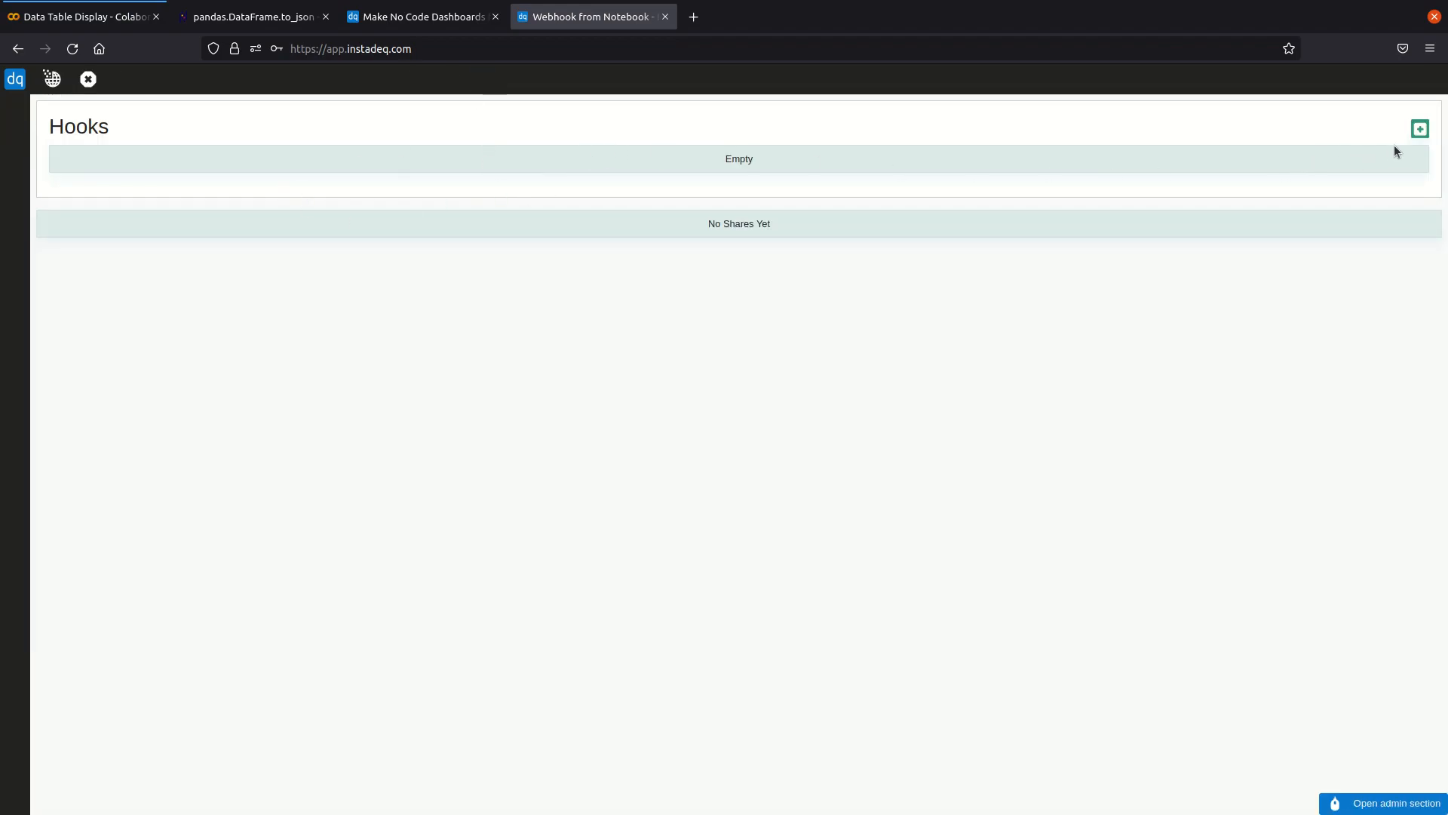
{"action": "left_click", "coordinate": [1420, 129]}
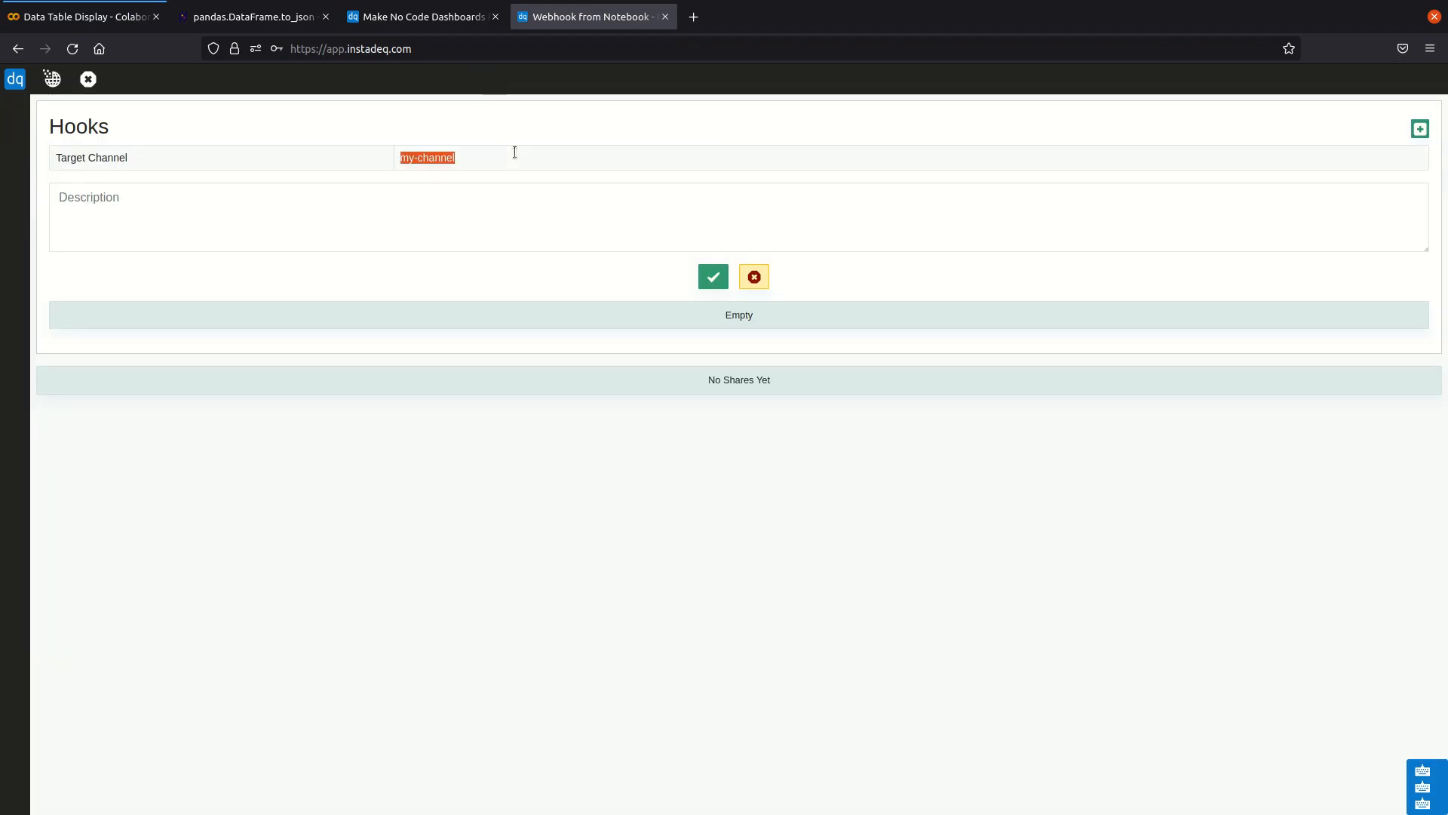
{"action": "type", "text": "airp"}
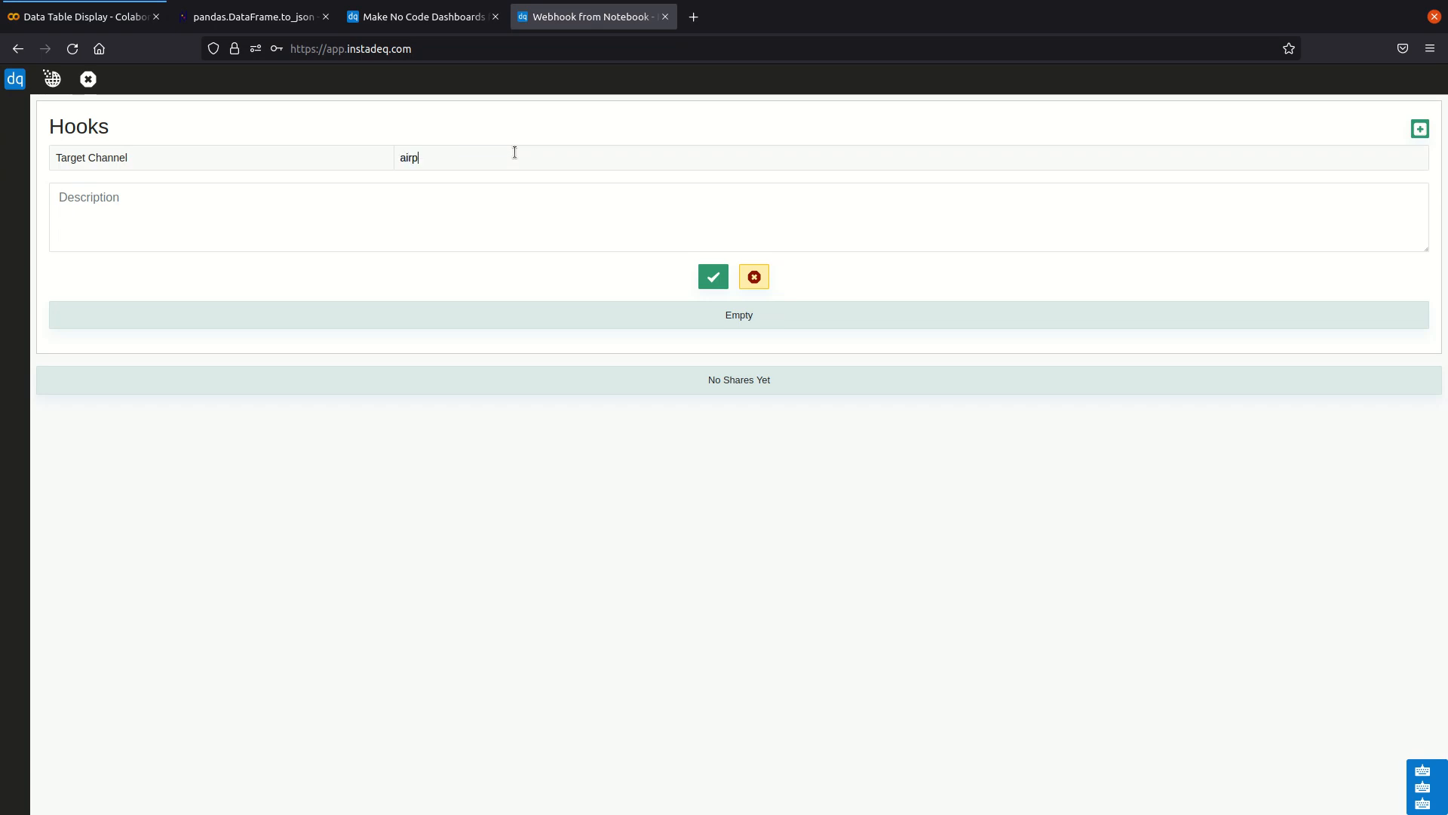
{"action": "type", "text": "orts-data"}
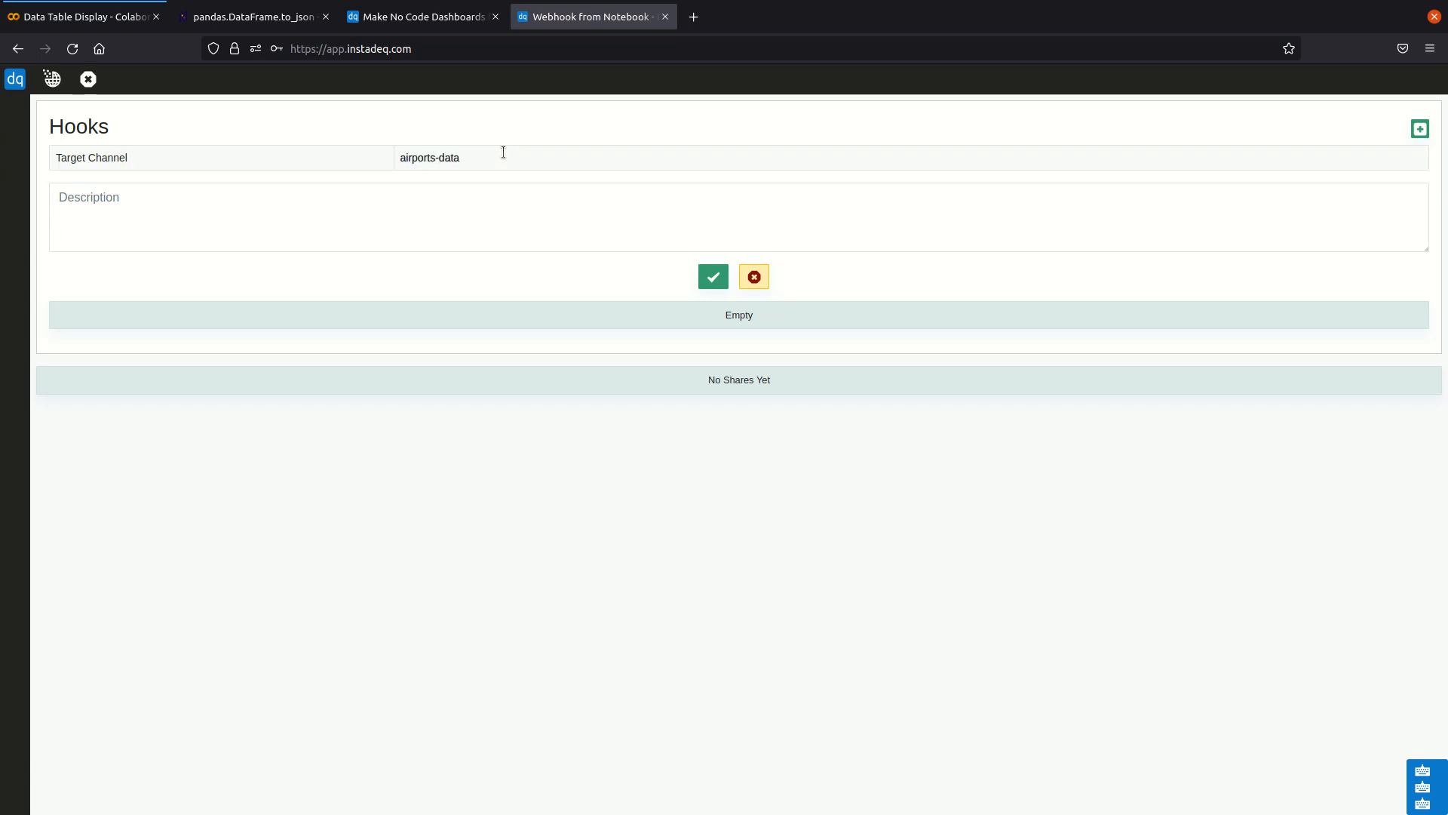
{"action": "left_click", "coordinate": [712, 276]}
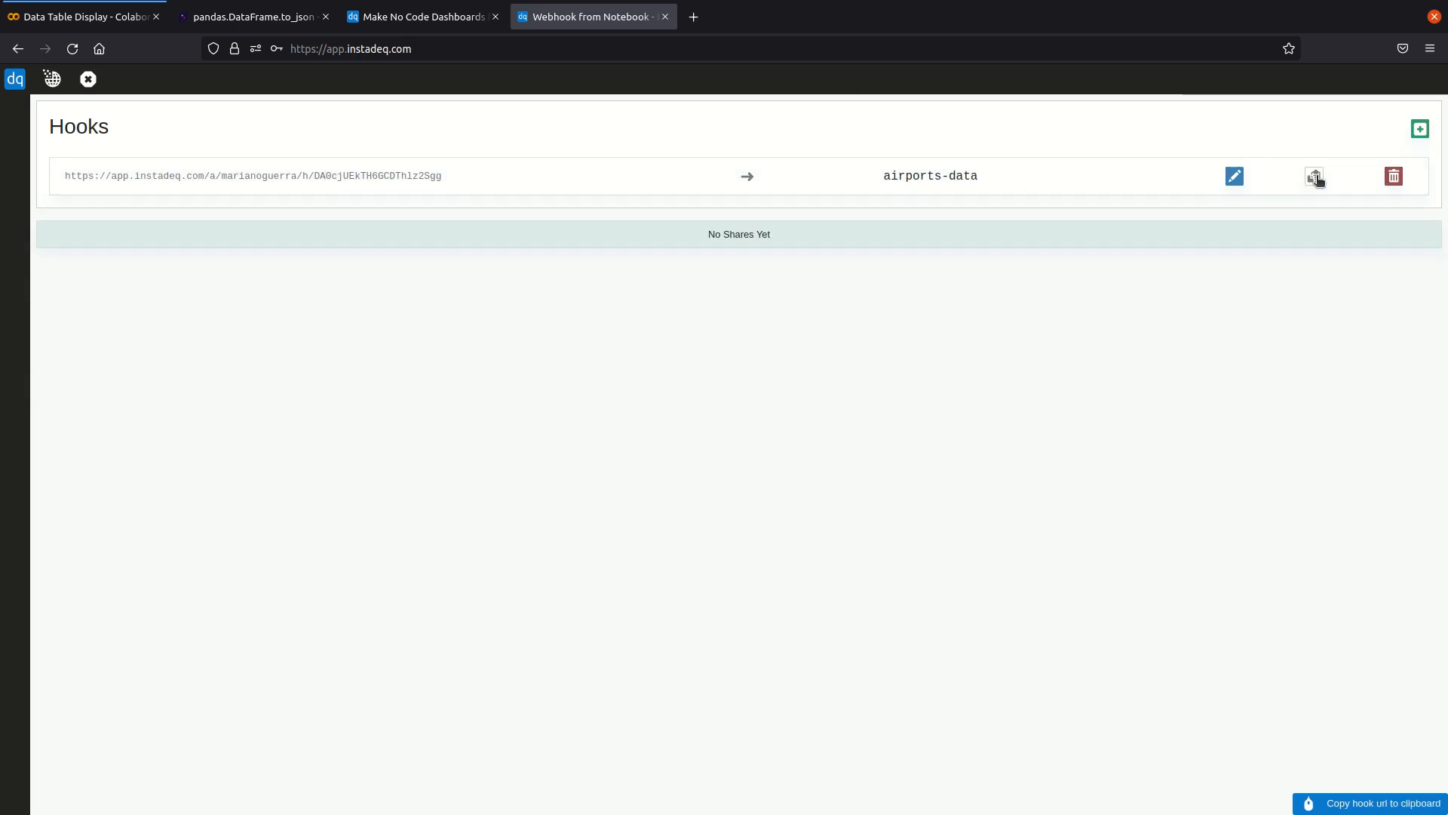
{"action": "left_click", "coordinate": [1314, 176]}
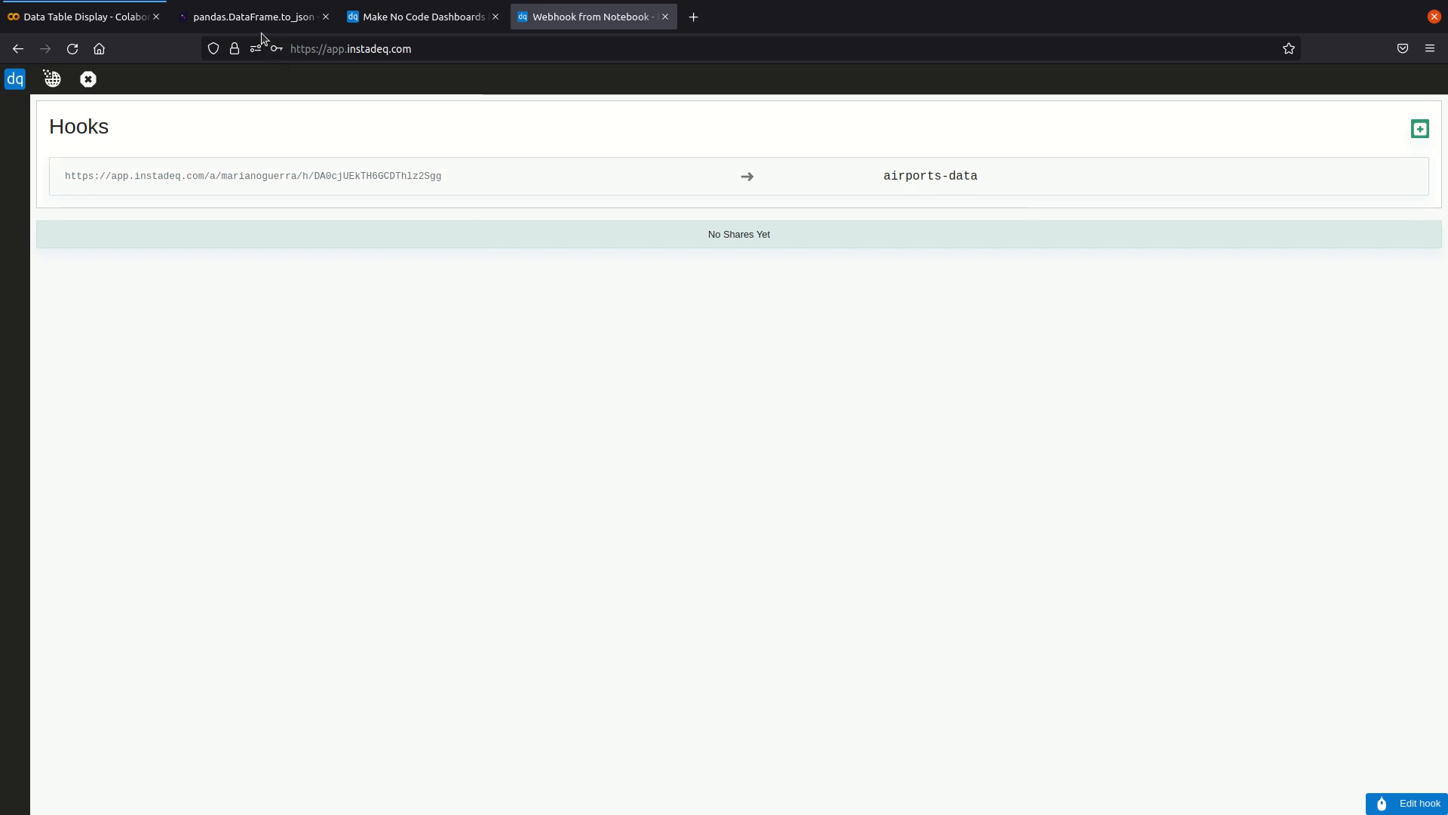
{"action": "left_click", "coordinate": [82, 16]}
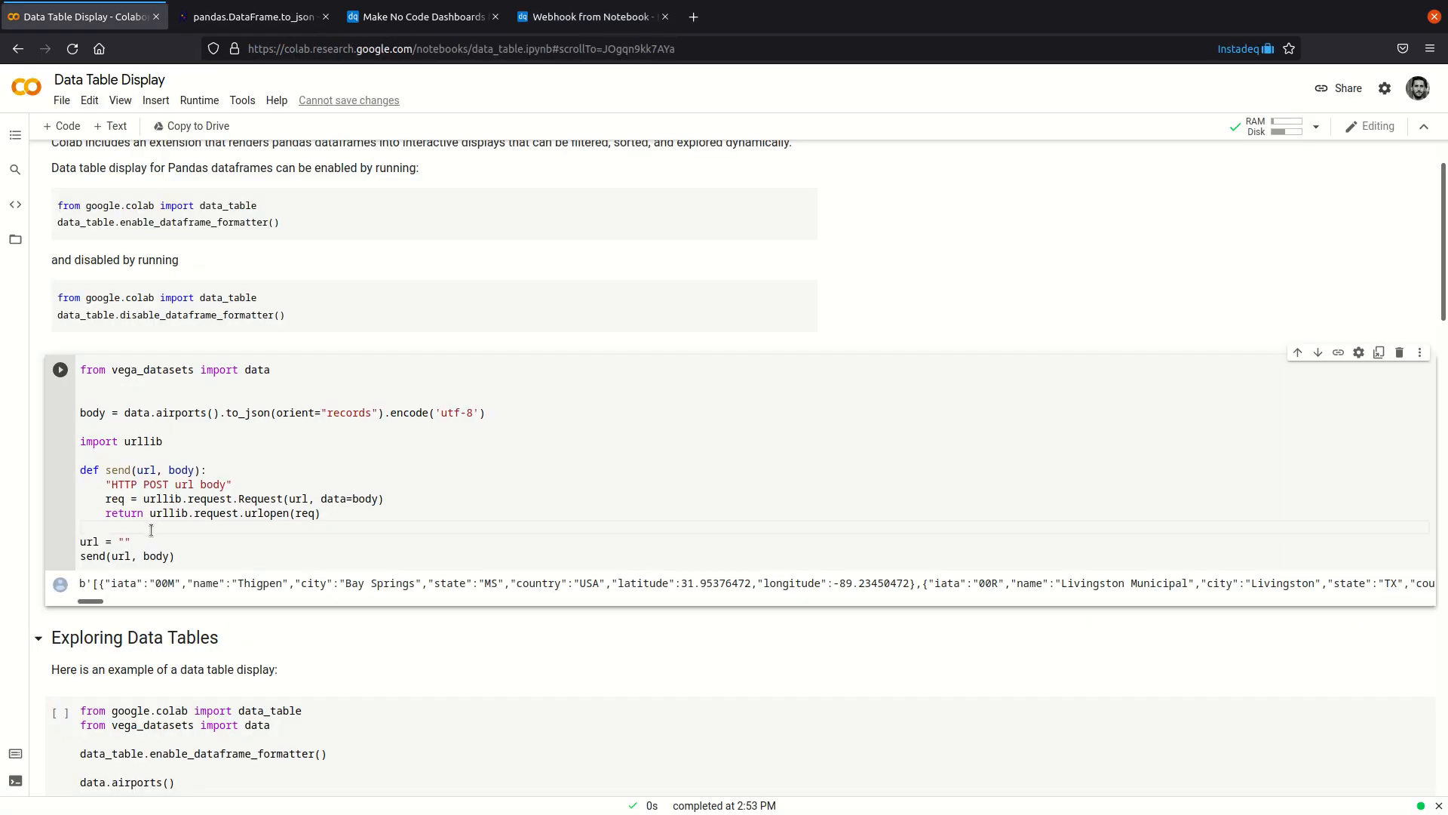
{"action": "type", "text": "https://app.instadeq.com/a/marianoguerra/h/DA0cjUEkTH6GCDThlz2Sgg"}
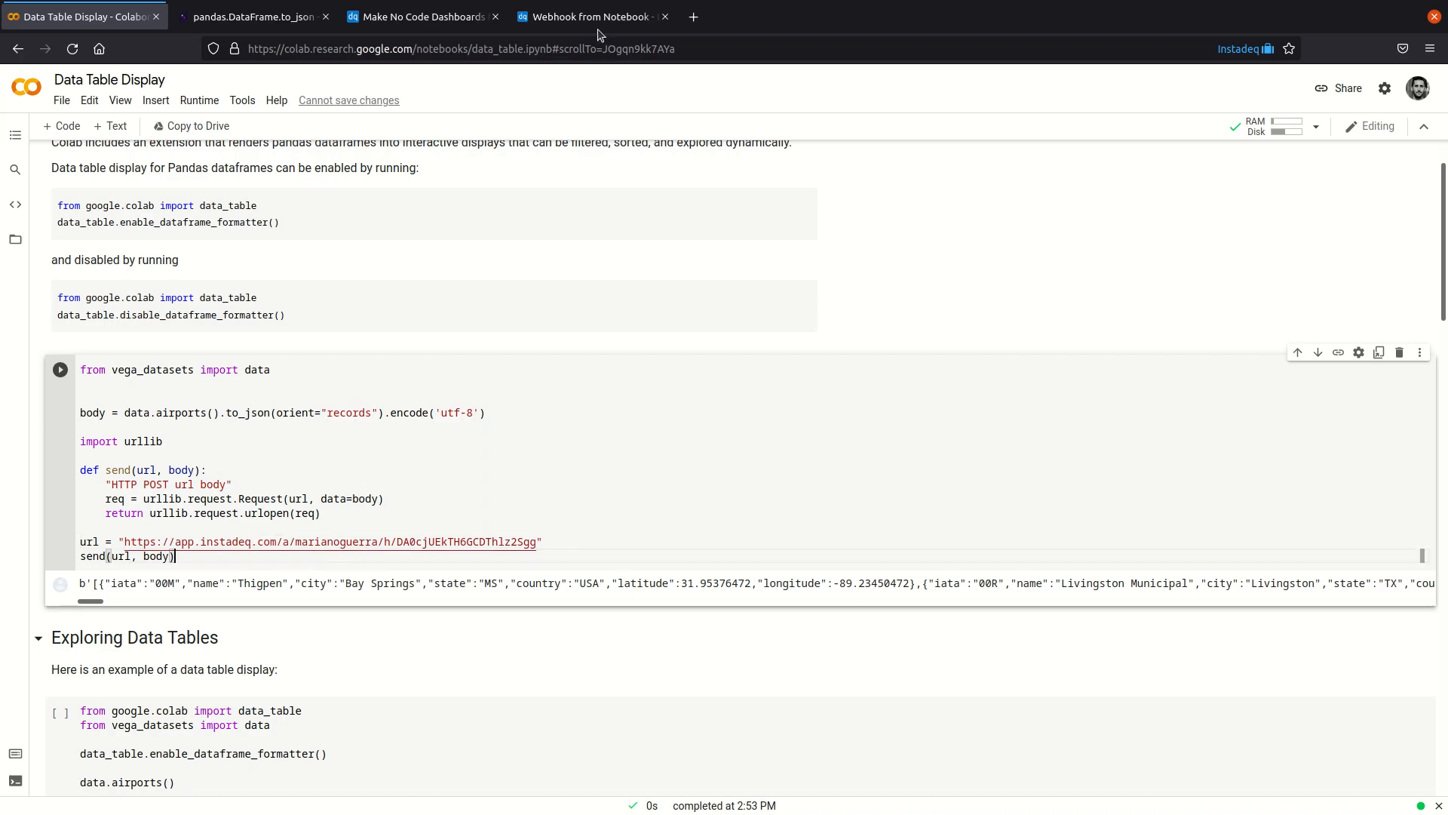
{"action": "left_click", "coordinate": [591, 17]}
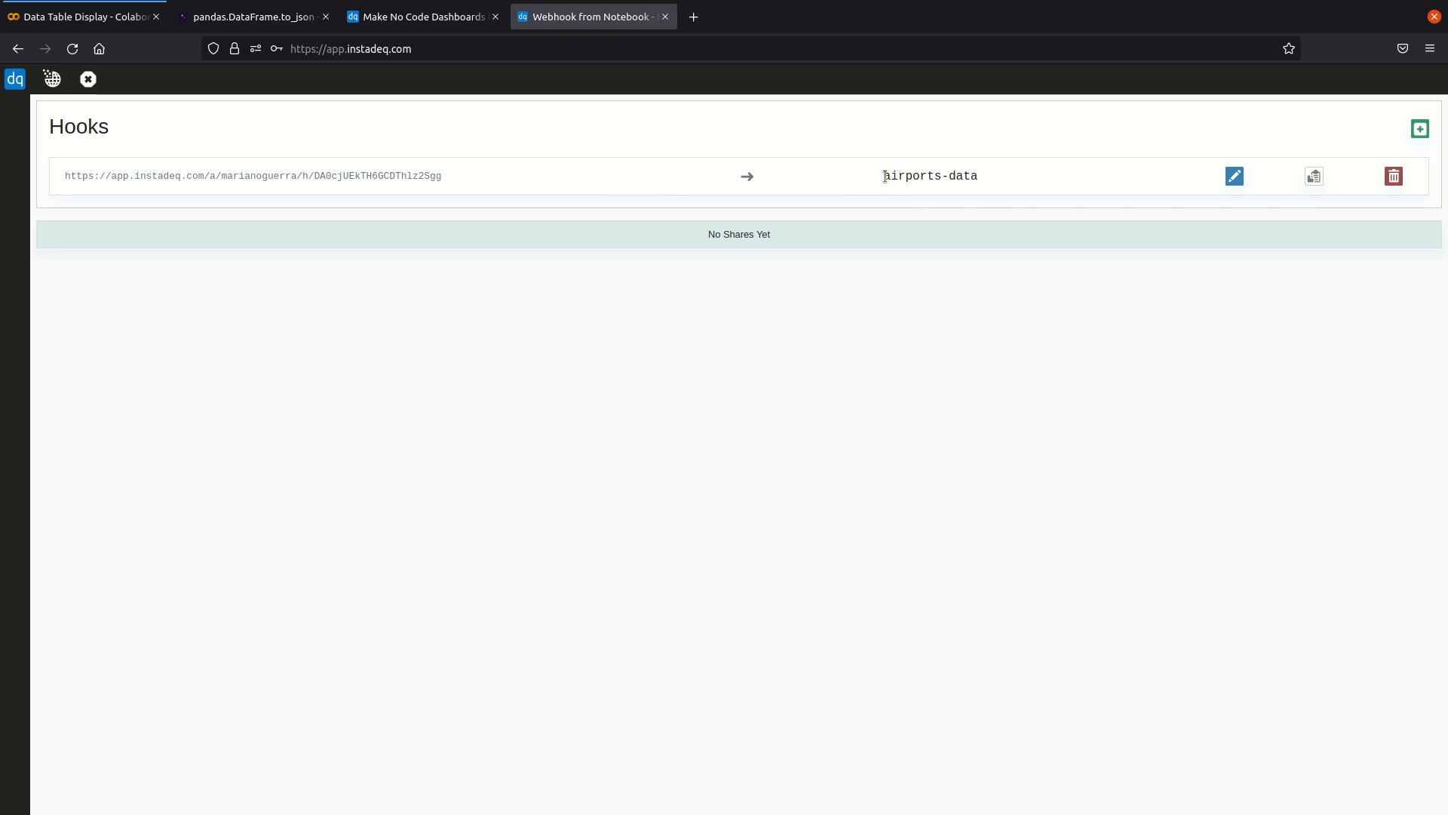
Step: Add a JSON File card to the deck with channel set to airports-data
{"action": "double_click", "coordinate": [929, 175]}
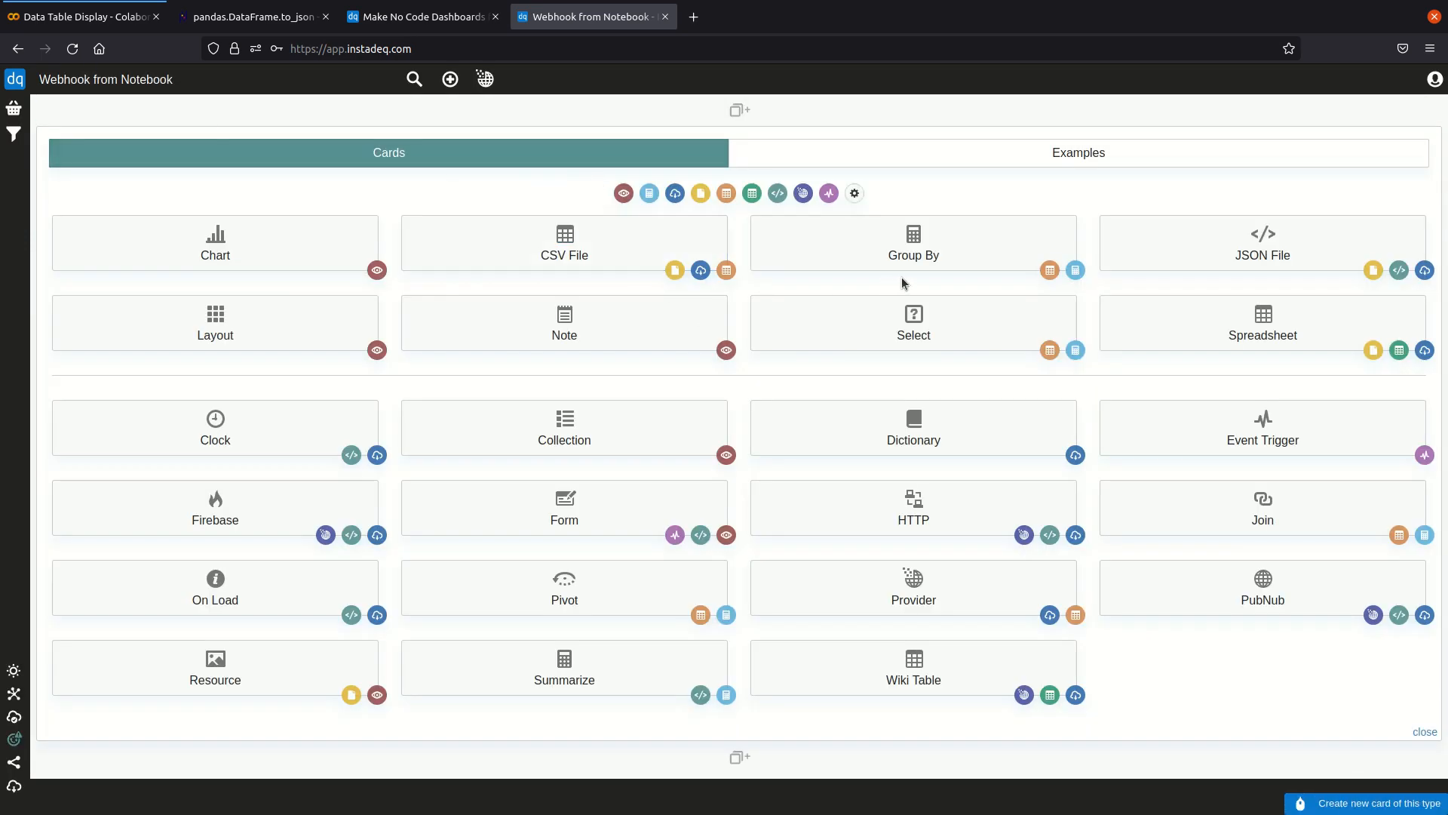
{"action": "left_click", "coordinate": [1262, 243]}
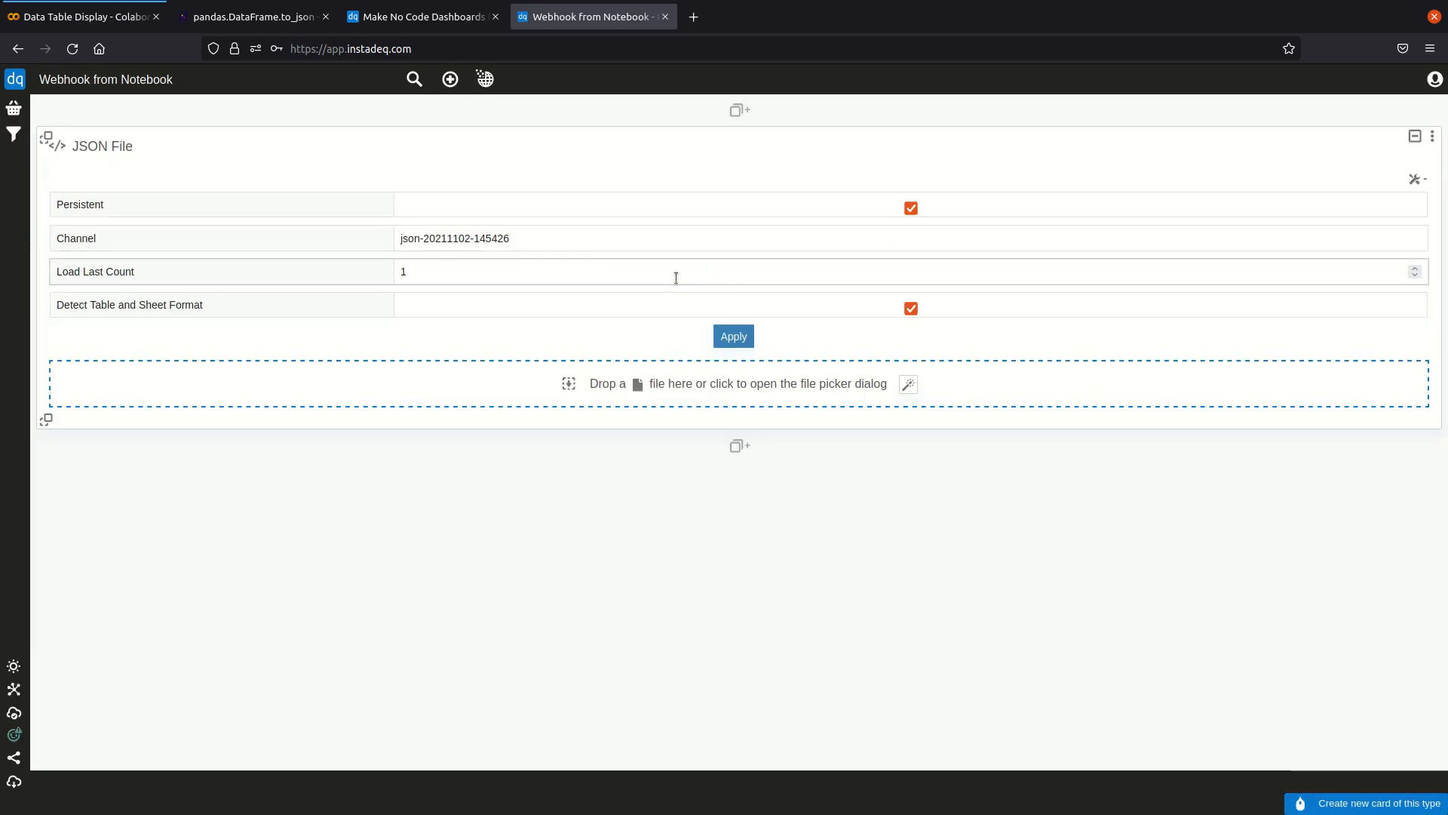
{"action": "type", "text": "airports-data"}
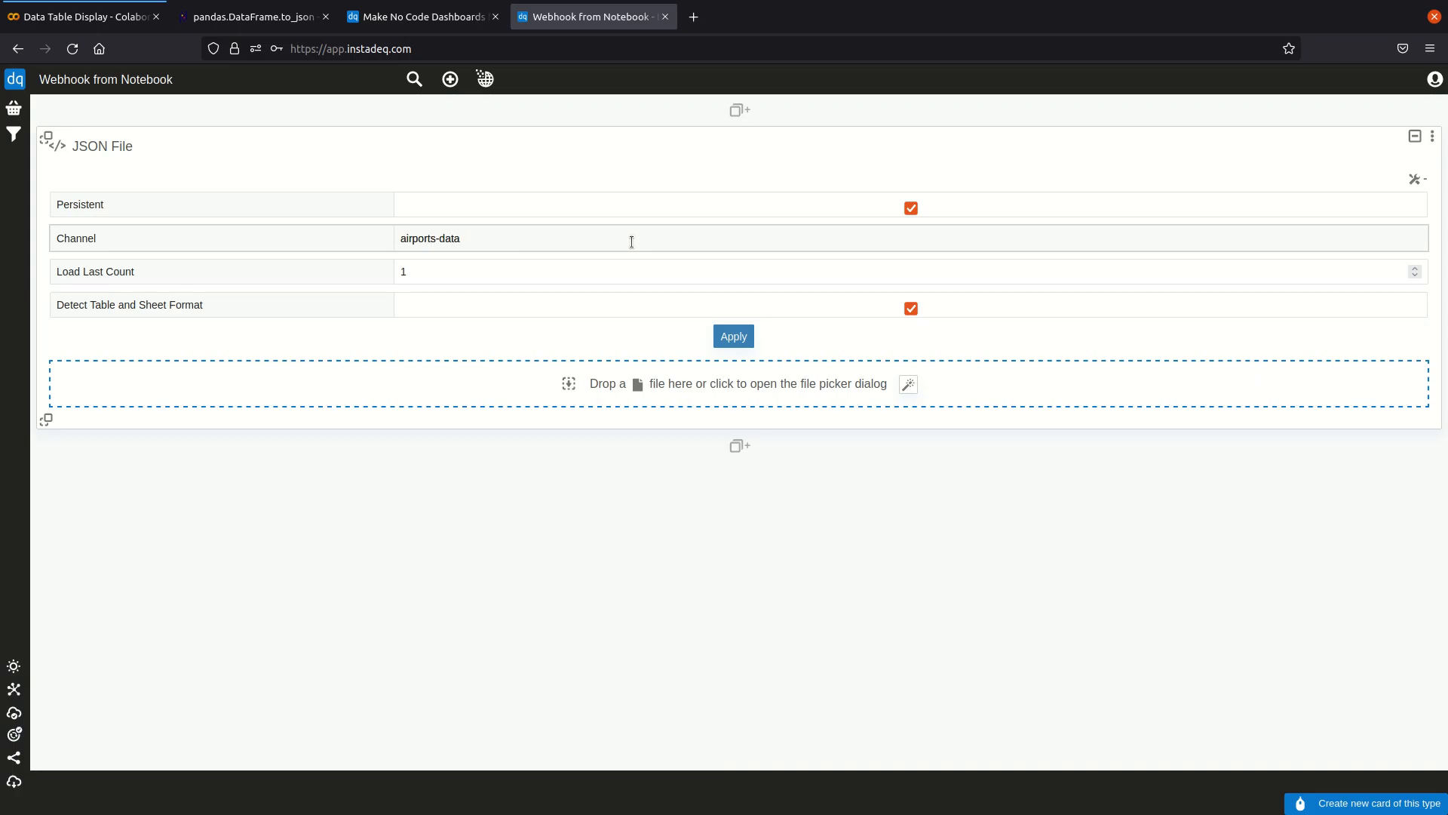
{"action": "left_click", "coordinate": [732, 334]}
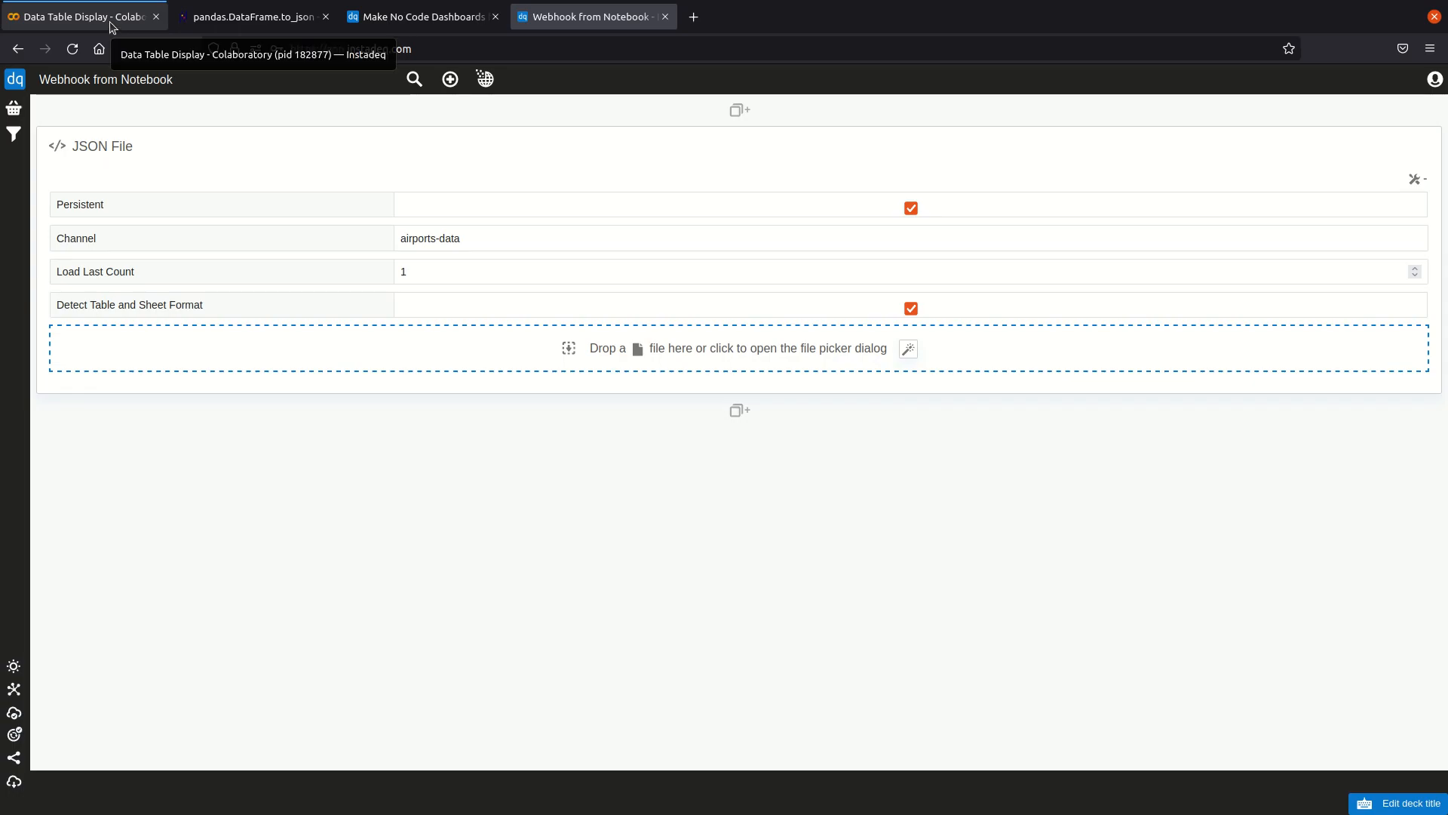
Step: Re-run the Colab cell to send the airports records to the webhook
{"action": "left_click", "coordinate": [83, 17]}
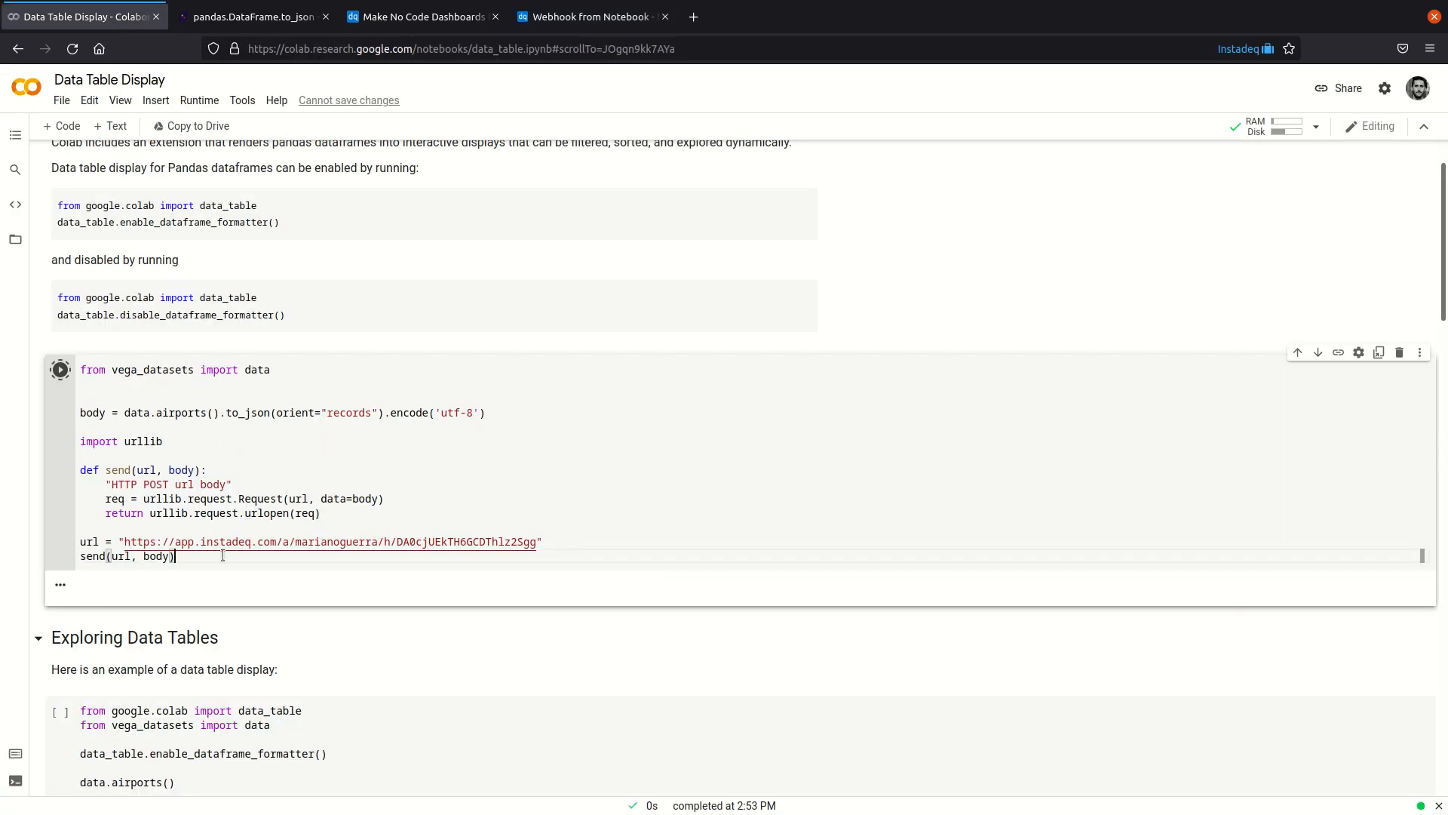
{"action": "left_click", "coordinate": [592, 16]}
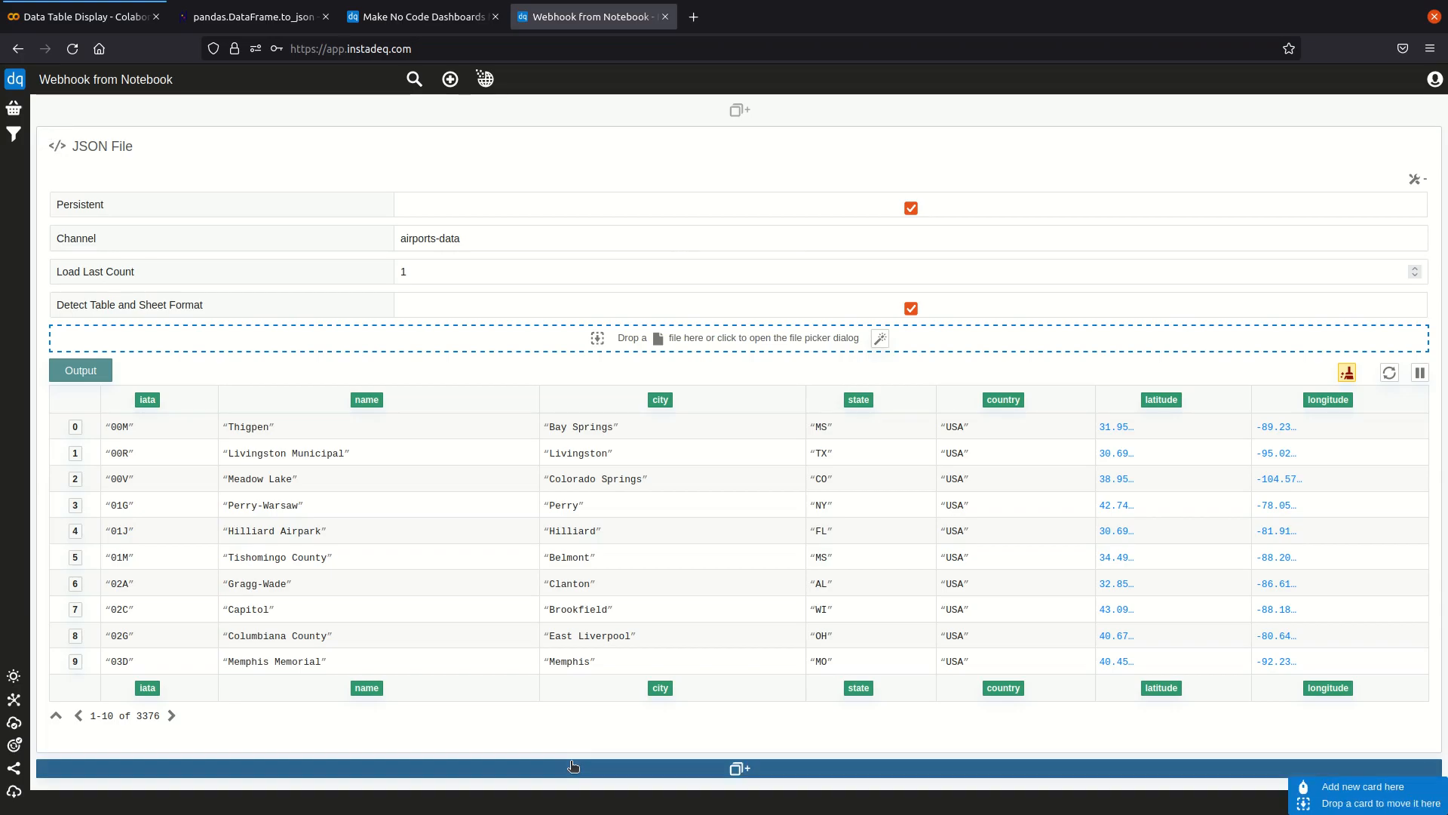
Step: Add a Group By card below the airports table and set it to Count
{"action": "scroll", "scroll_direction": "down", "scroll_amount": 3}
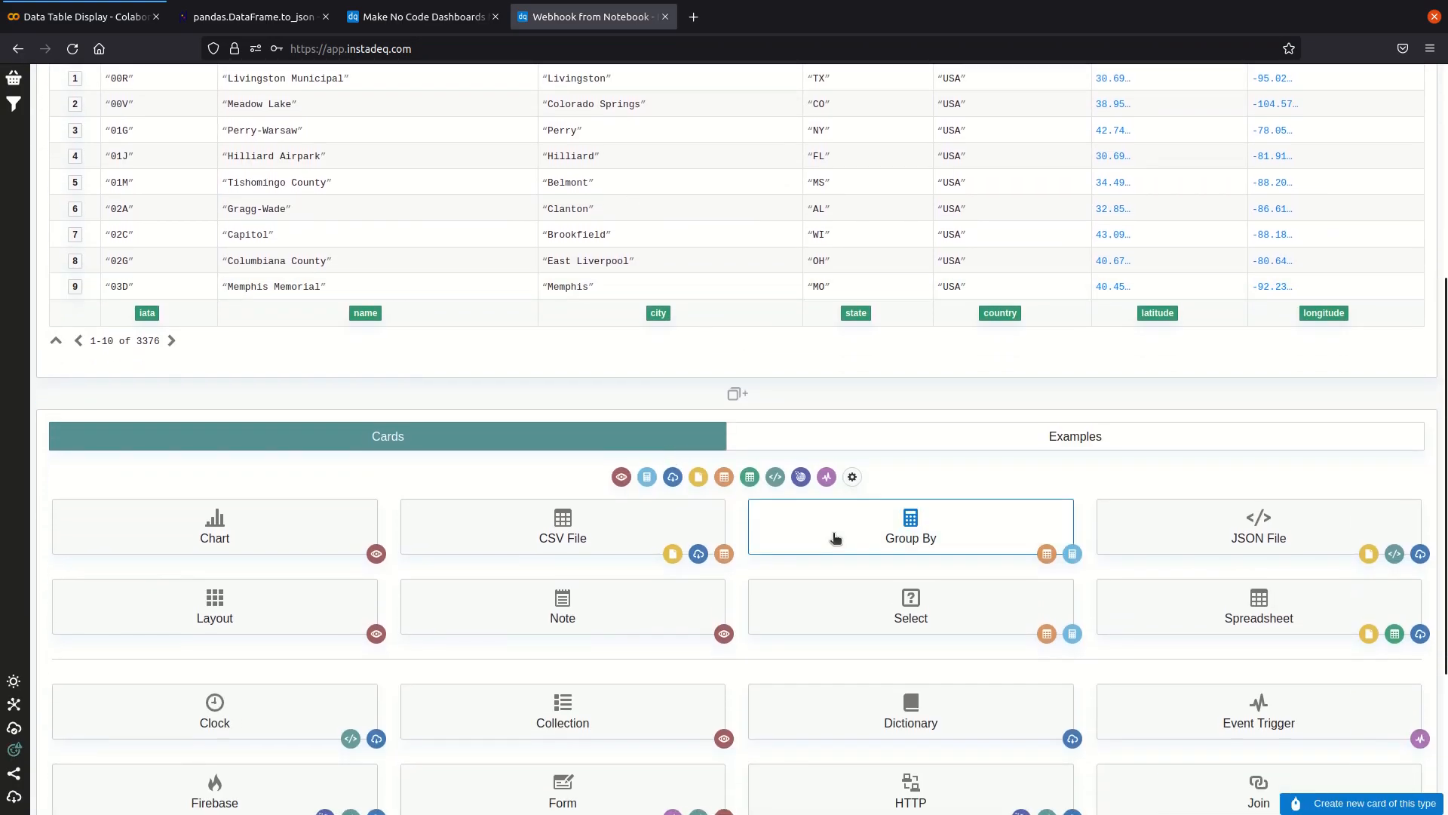
{"action": "left_click", "coordinate": [909, 527]}
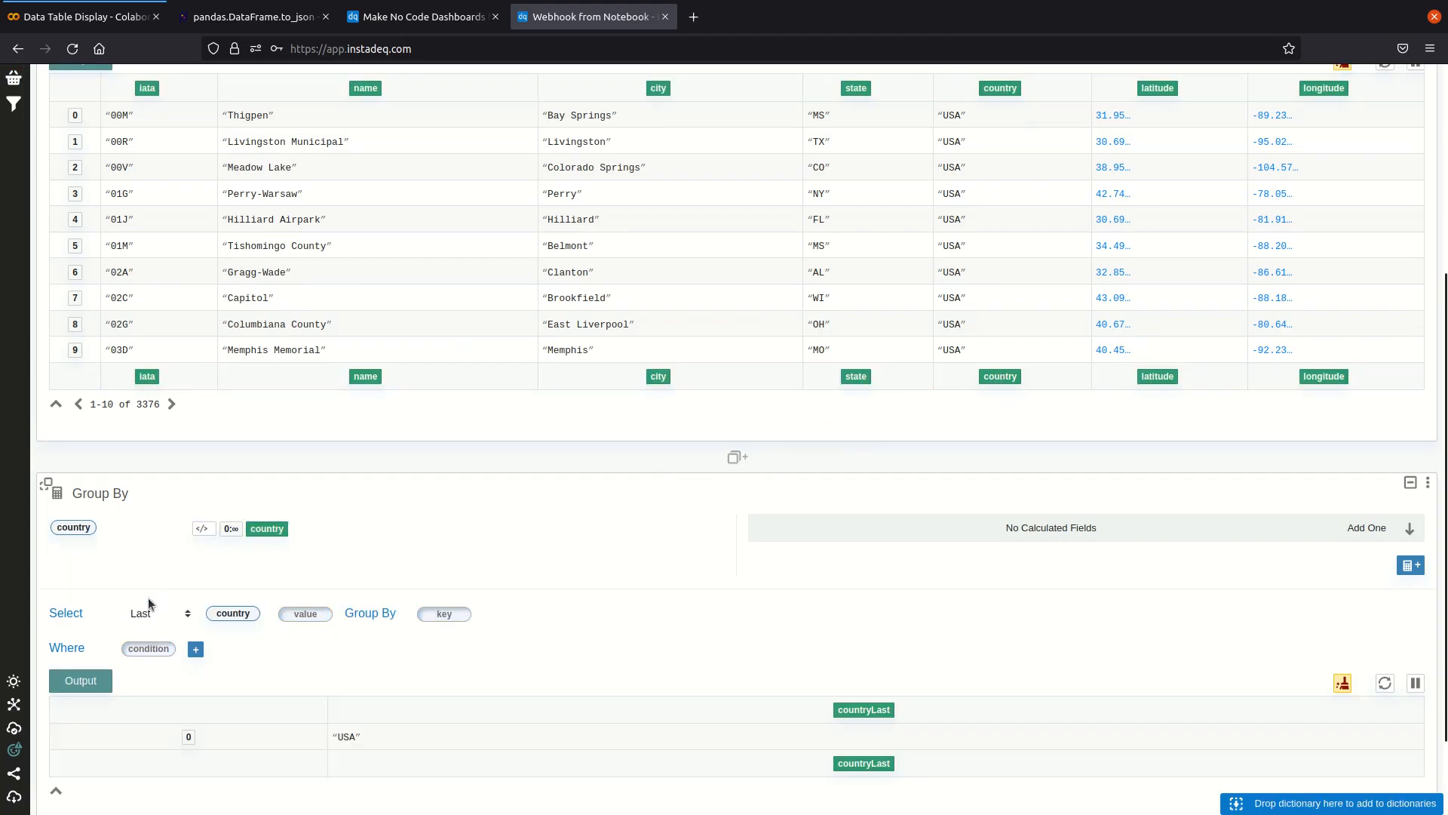
{"action": "left_click", "coordinate": [157, 613]}
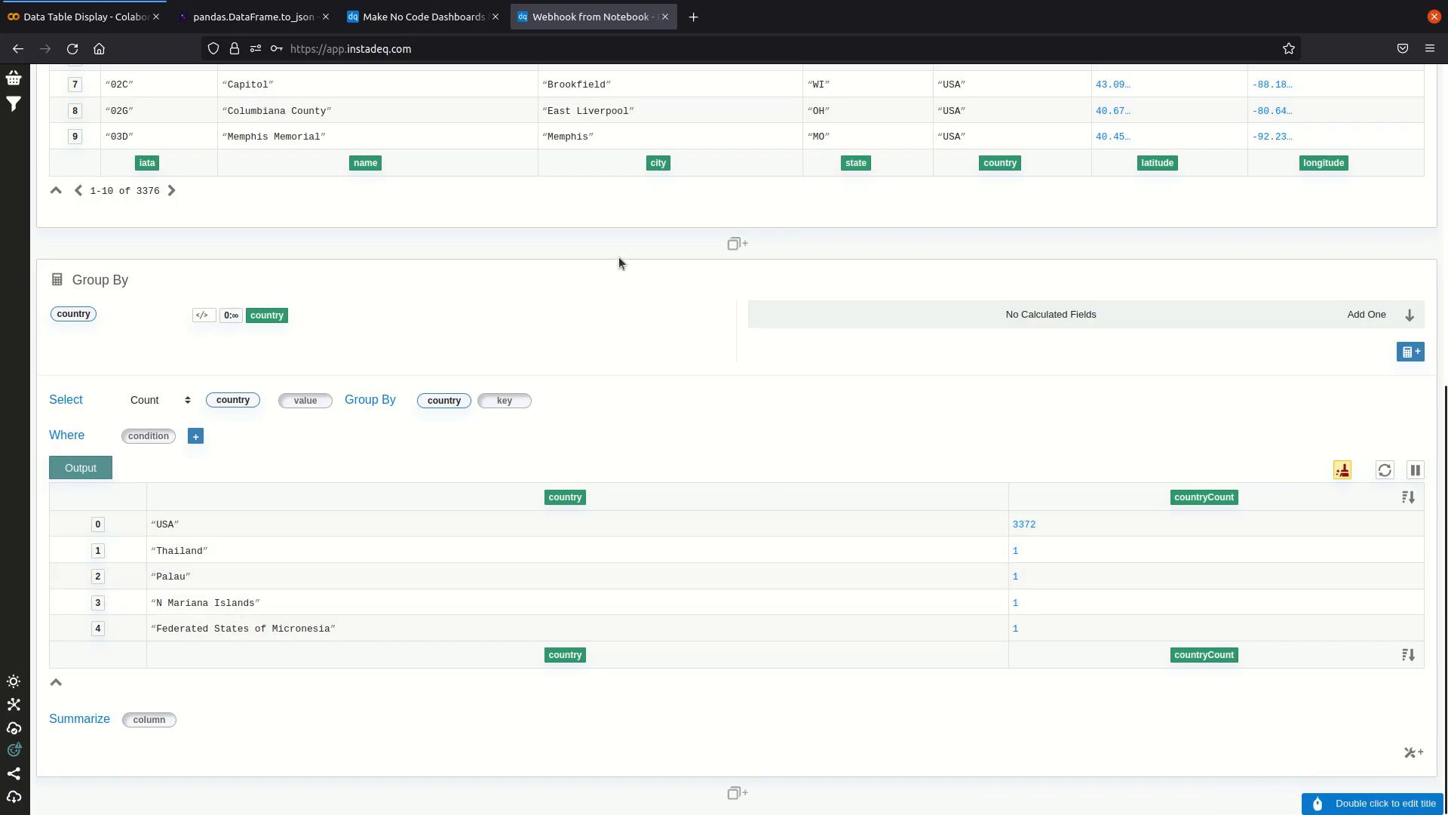
{"action": "scroll", "scroll_direction": "down", "scroll_amount": 3}
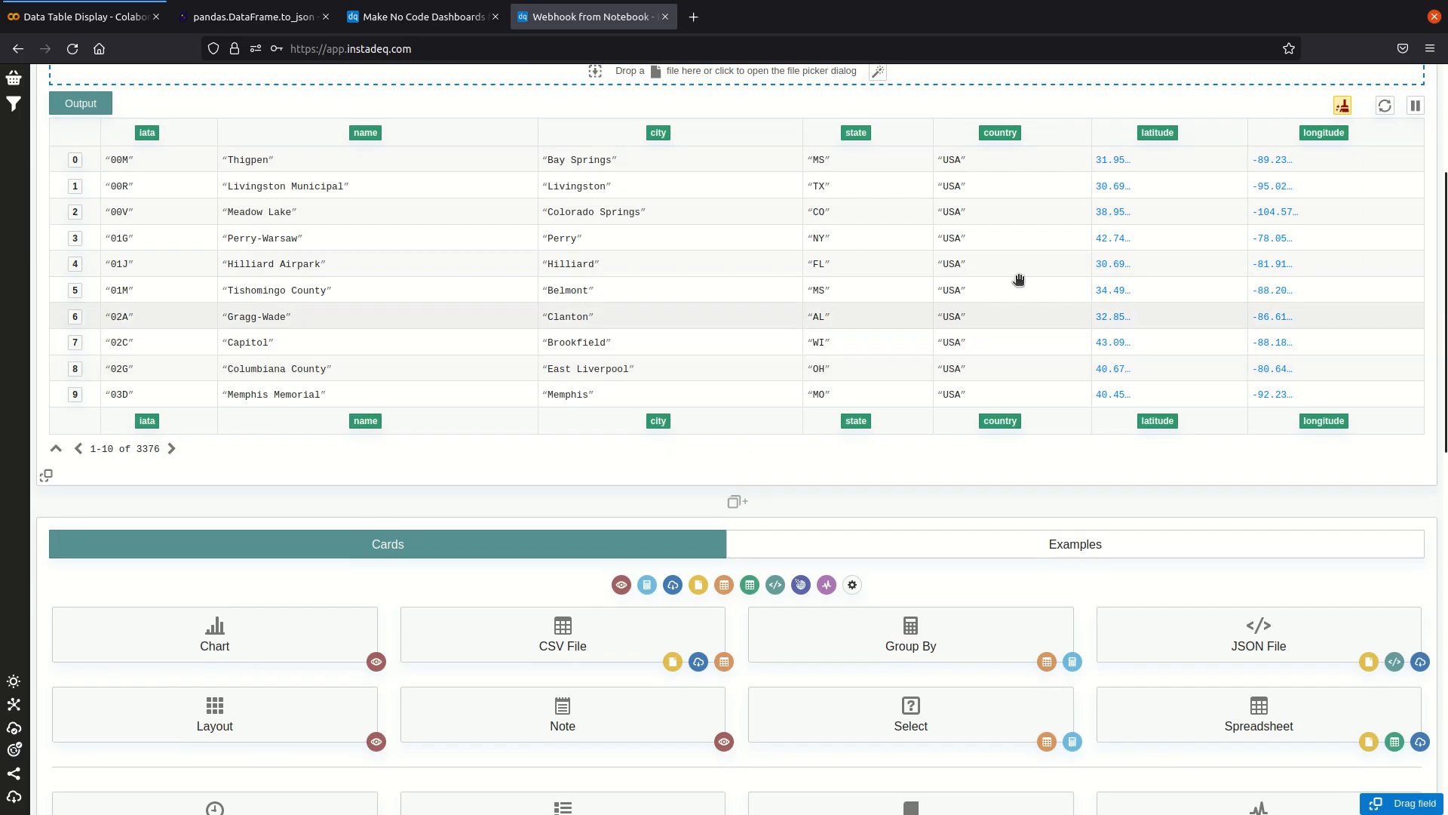
Step: Add a USA-only Group By card counting airports per state, then scroll to its 57-state result
{"action": "left_click", "coordinate": [910, 633]}
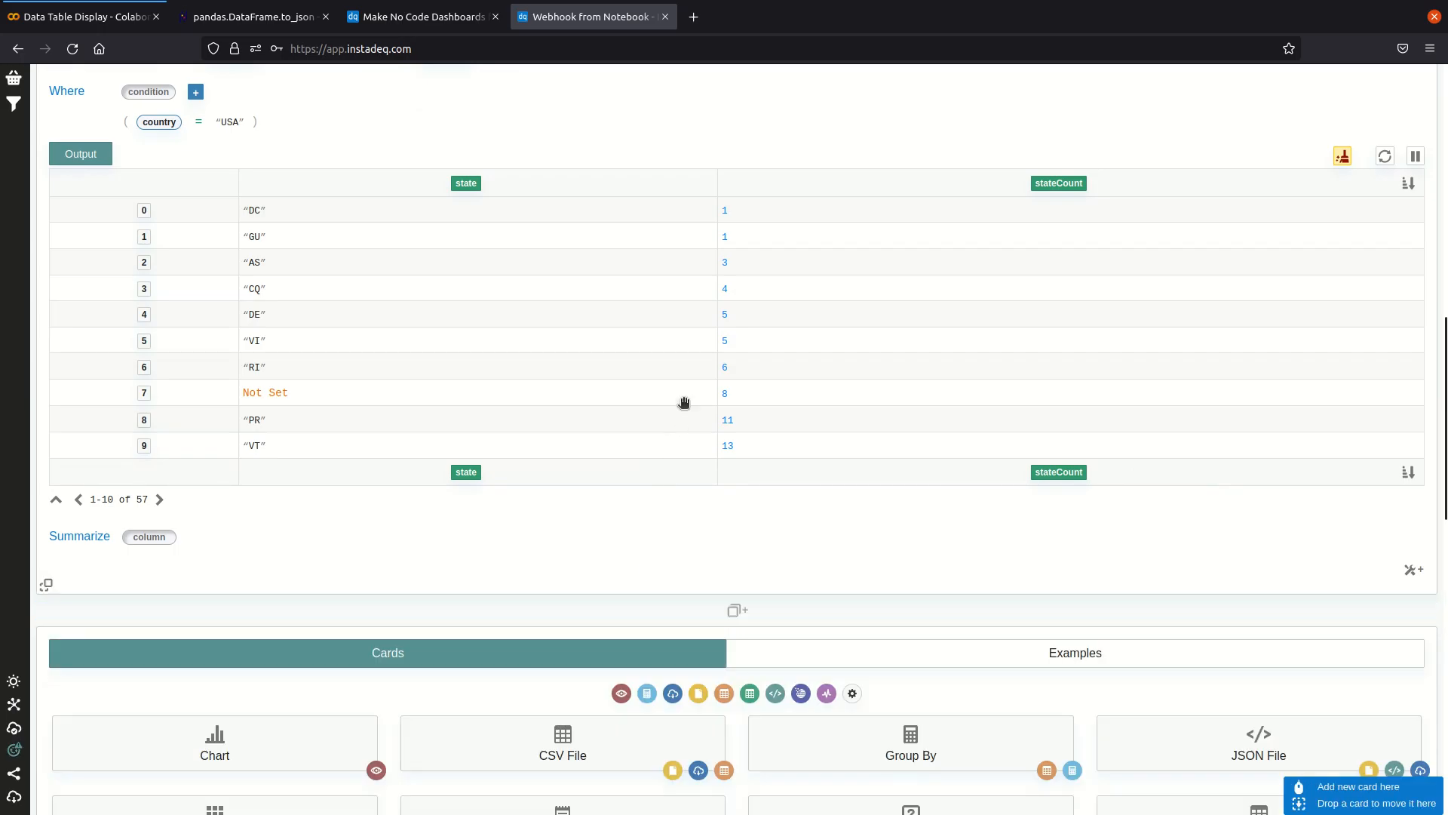
{"action": "scroll", "scroll_direction": "down", "scroll_amount": 3}
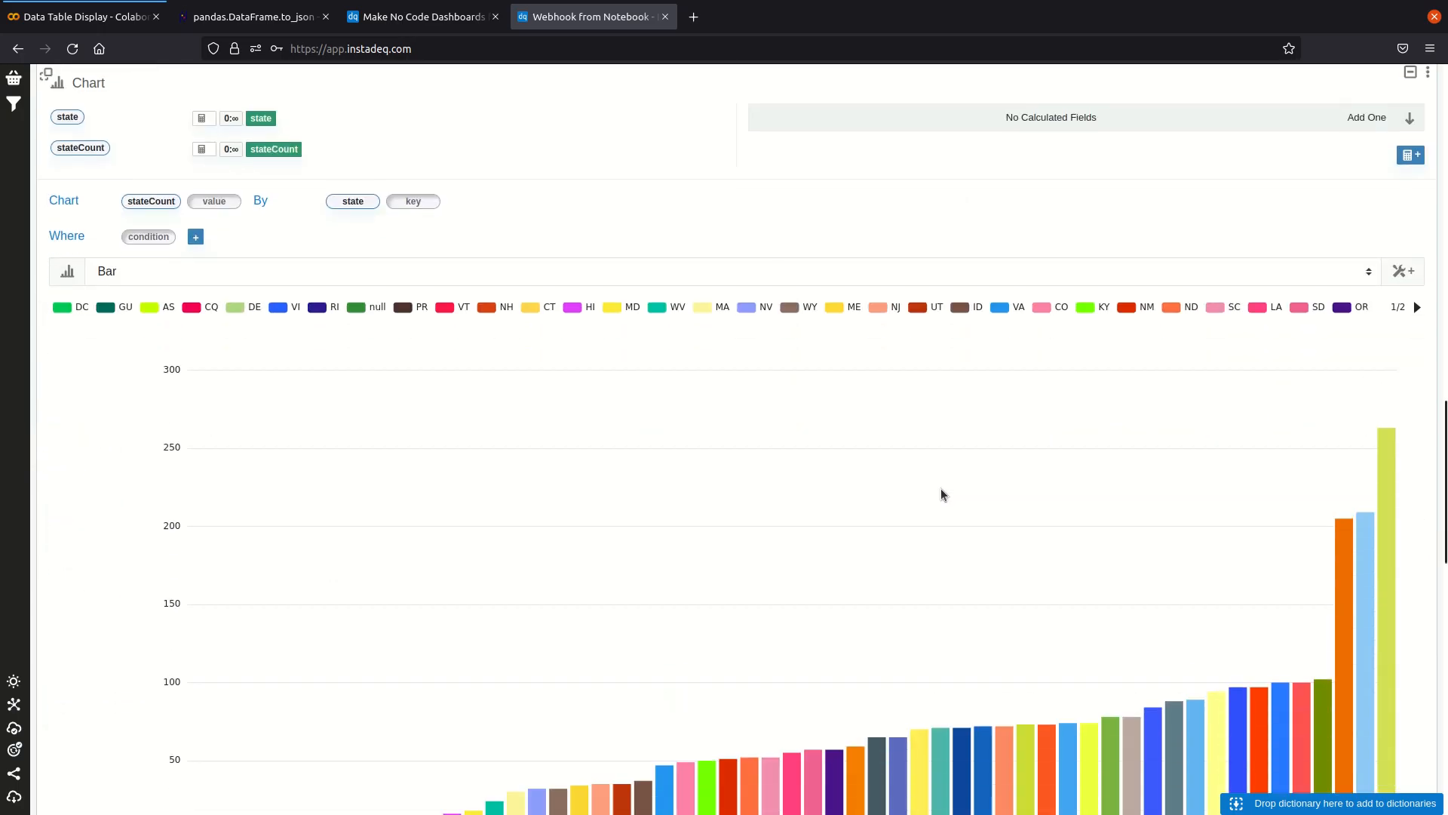
Step: Style the per-state bar chart with one colour and no legend, then return to Colab
{"action": "left_click", "coordinate": [1403, 271]}
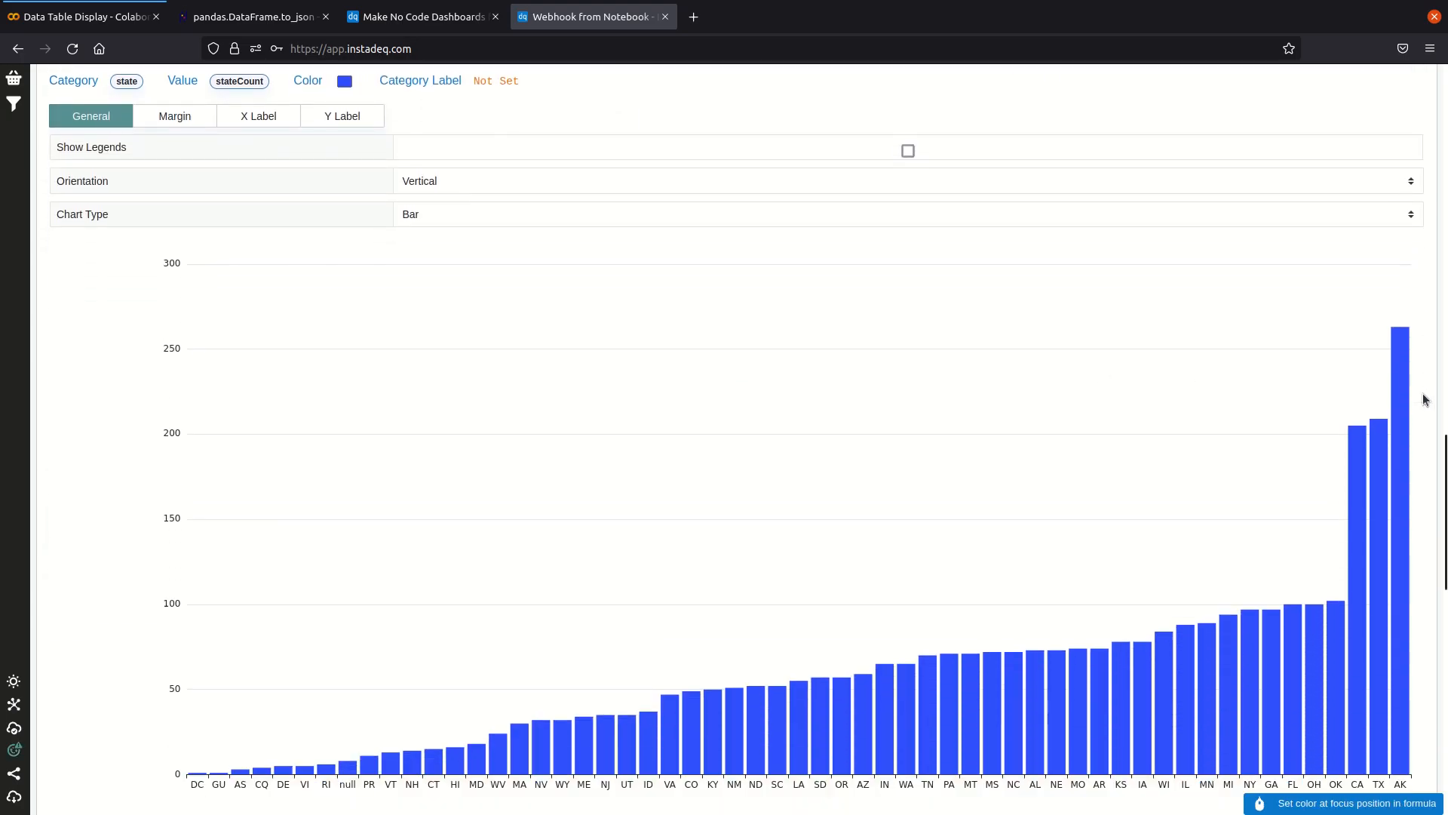
{"action": "left_click", "coordinate": [82, 16]}
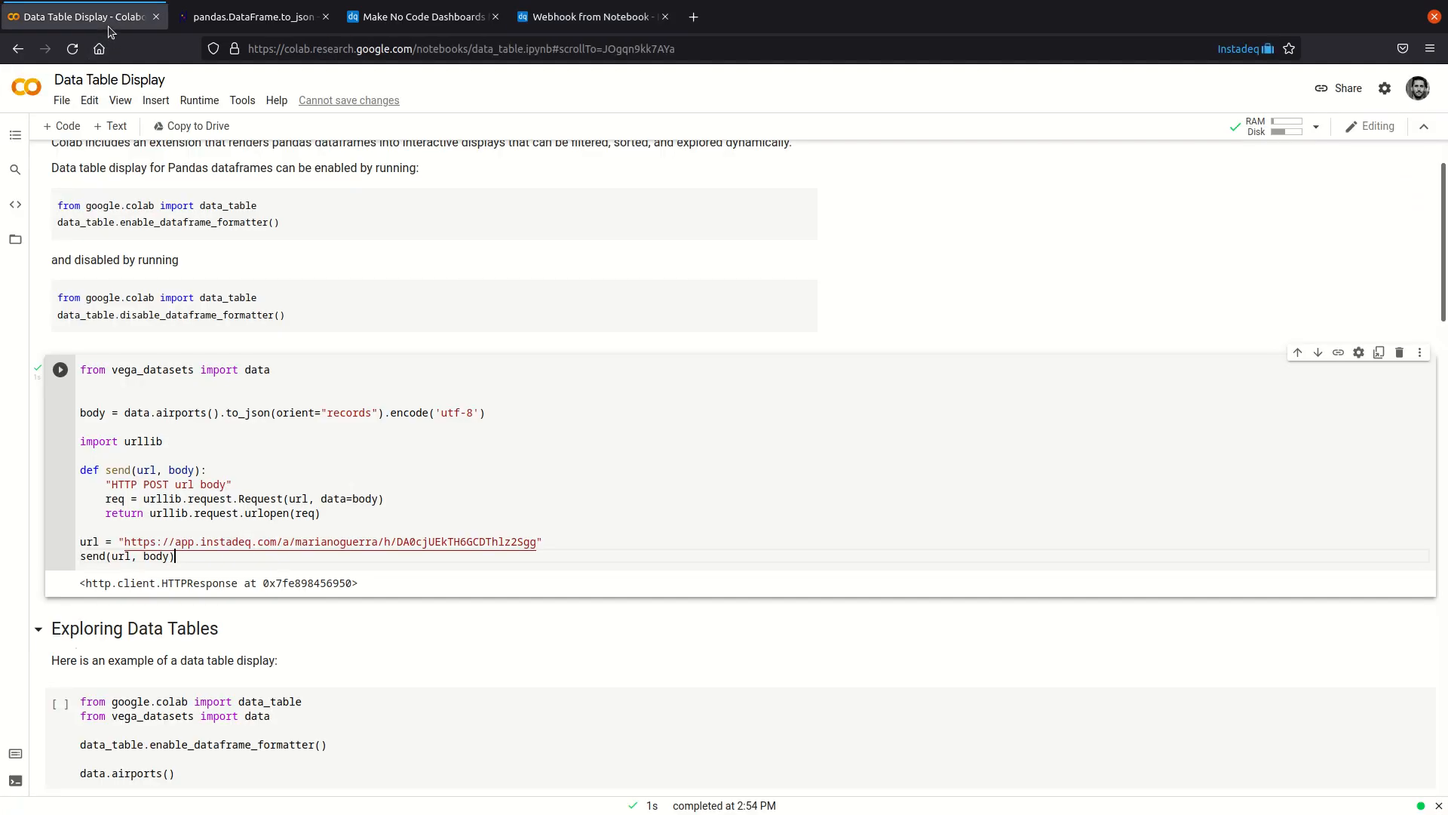
{"action": "mouse_move", "coordinate": [711, 328]}
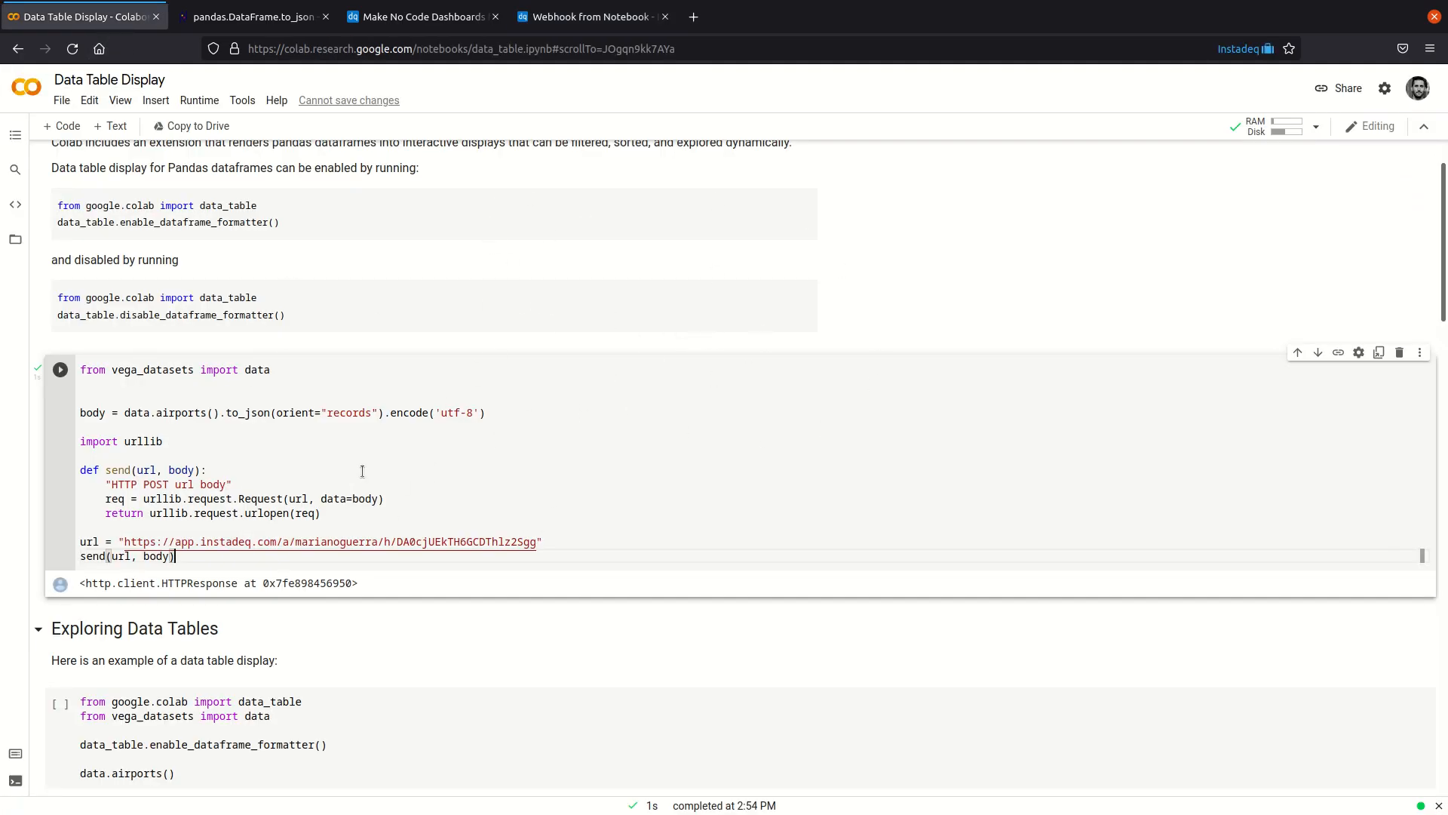
Step: Return from Colab to the InstaDeq deck to view the per-state bar chart
{"action": "left_click", "coordinate": [591, 16]}
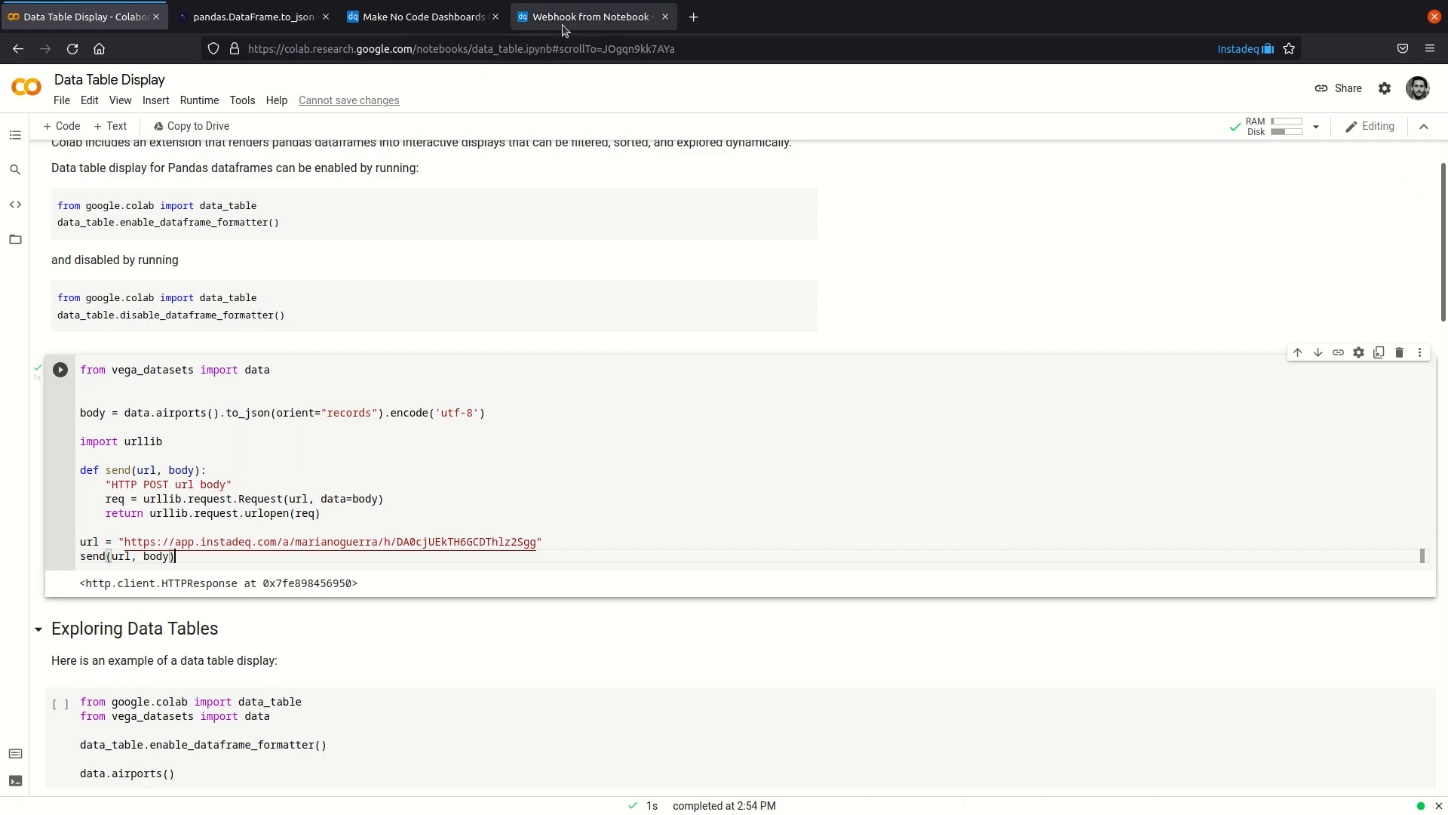
{"action": "left_click", "coordinate": [593, 16]}
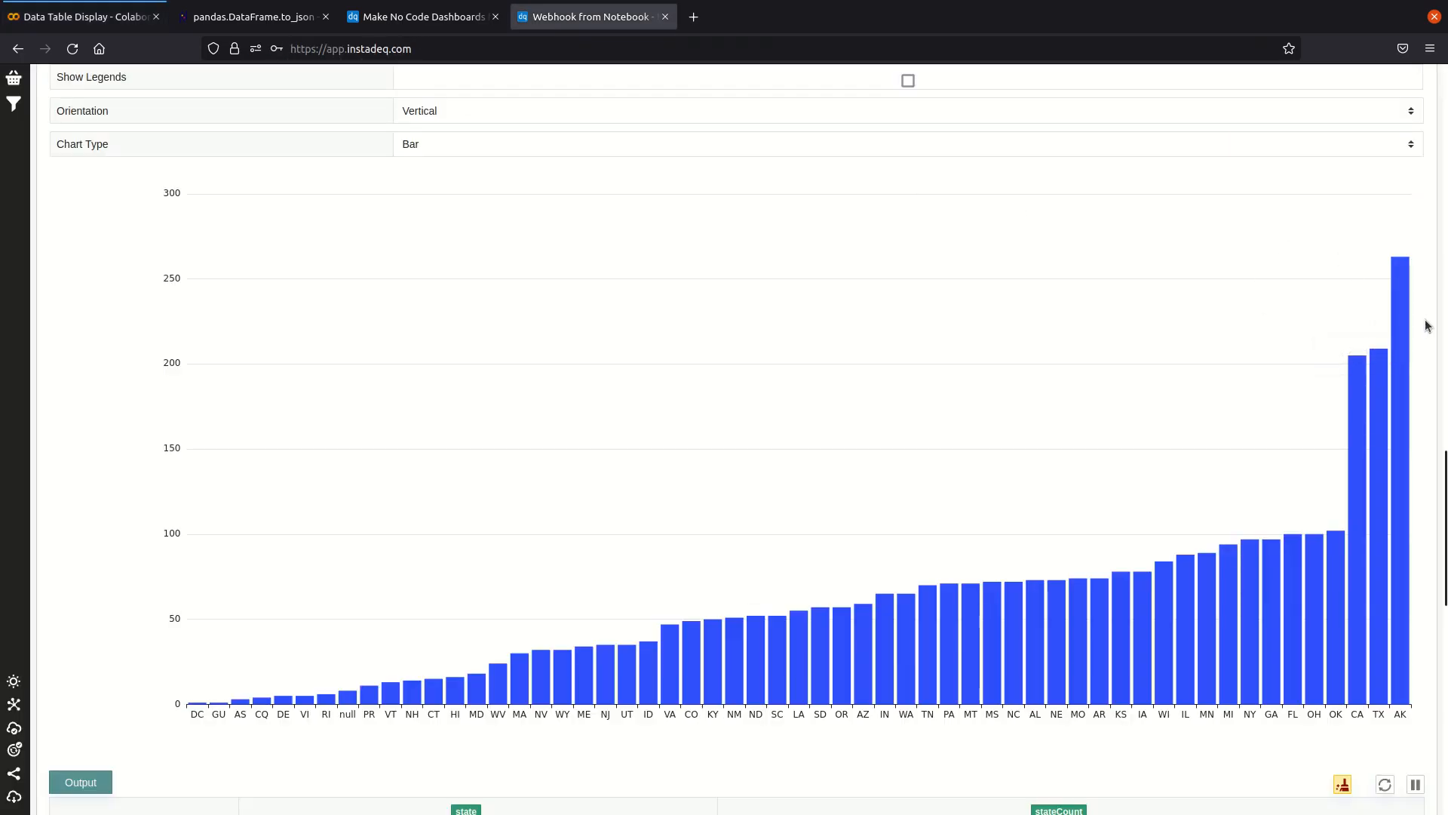